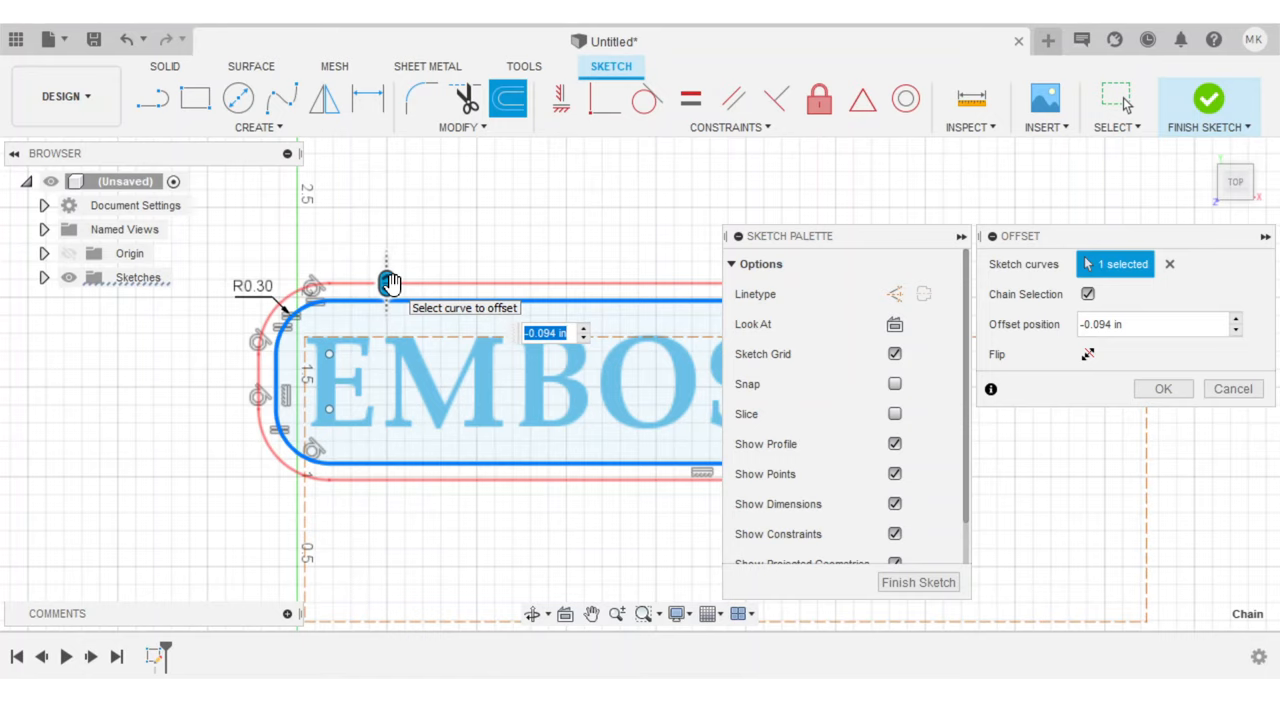
# Step: Offset the selected rounded-frame edges 0.1 in to form a ring of parallel outlines
pyautogui.write('-0.05')
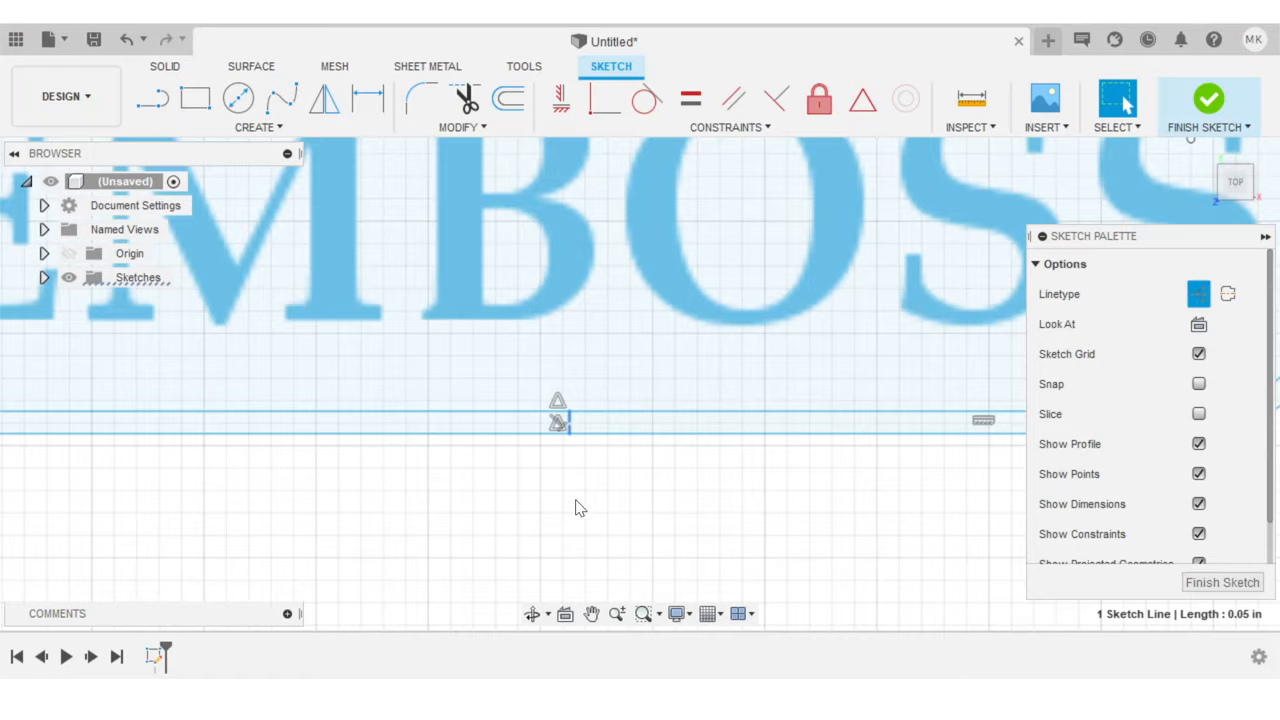
pyautogui.click(510, 100)
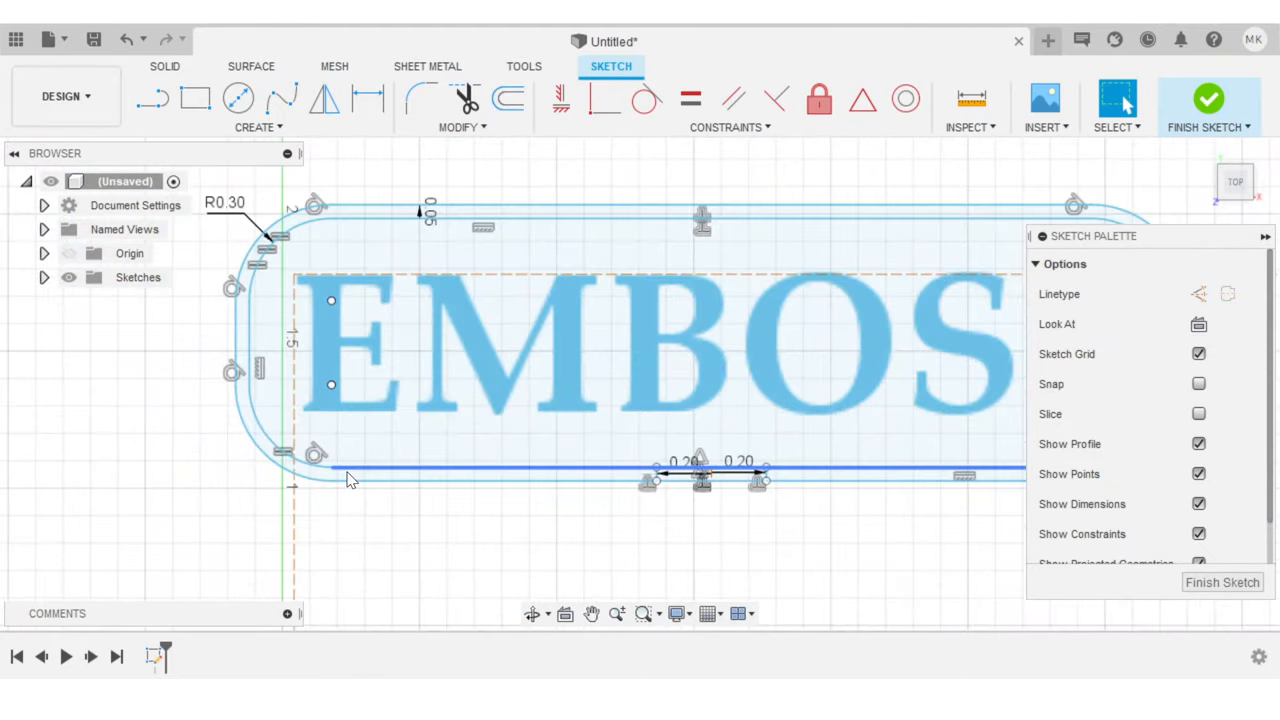
pyautogui.click(352, 480)
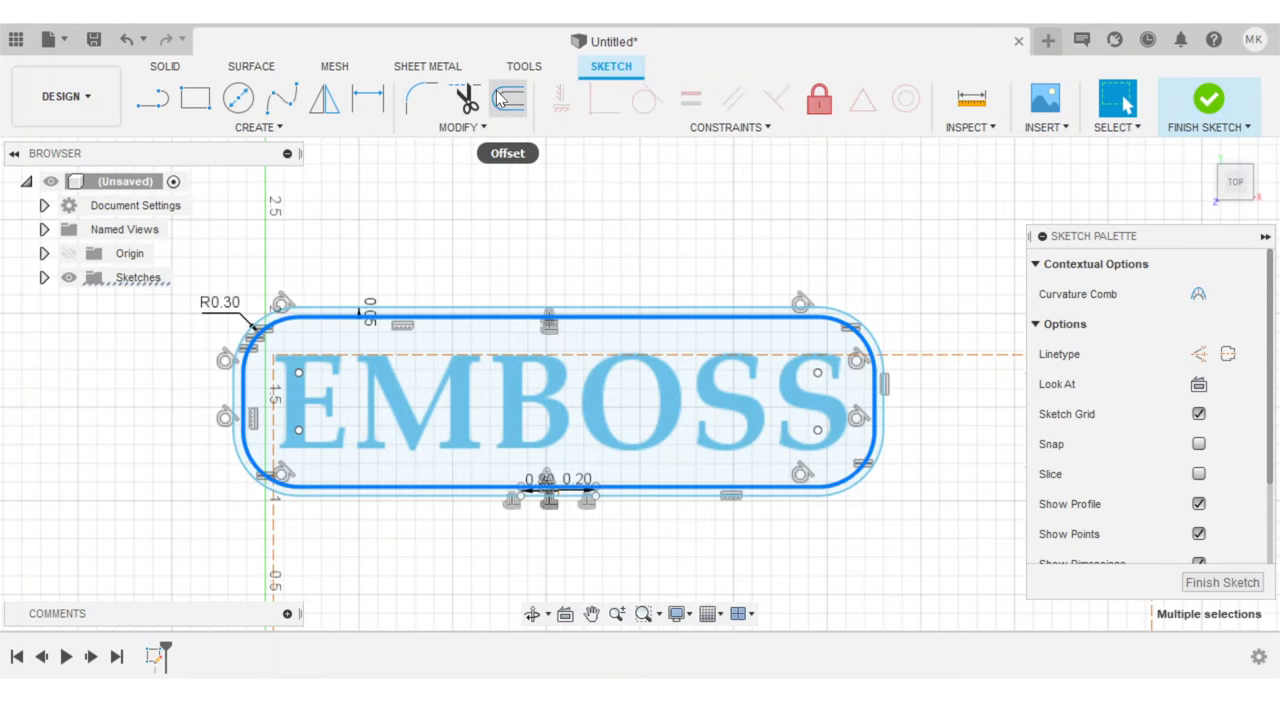
pyautogui.click(512, 96)
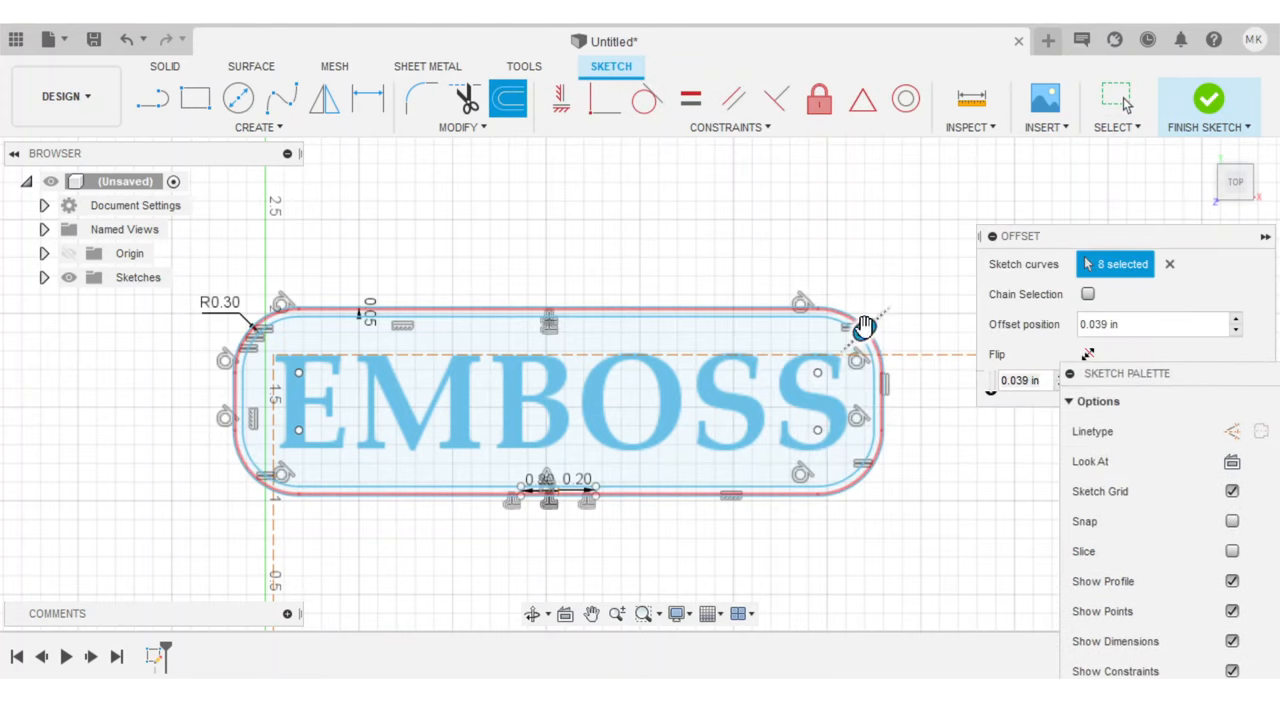
pyautogui.moveTo(862, 324); pyautogui.dragTo(876, 322)
pyautogui.write('0.1')
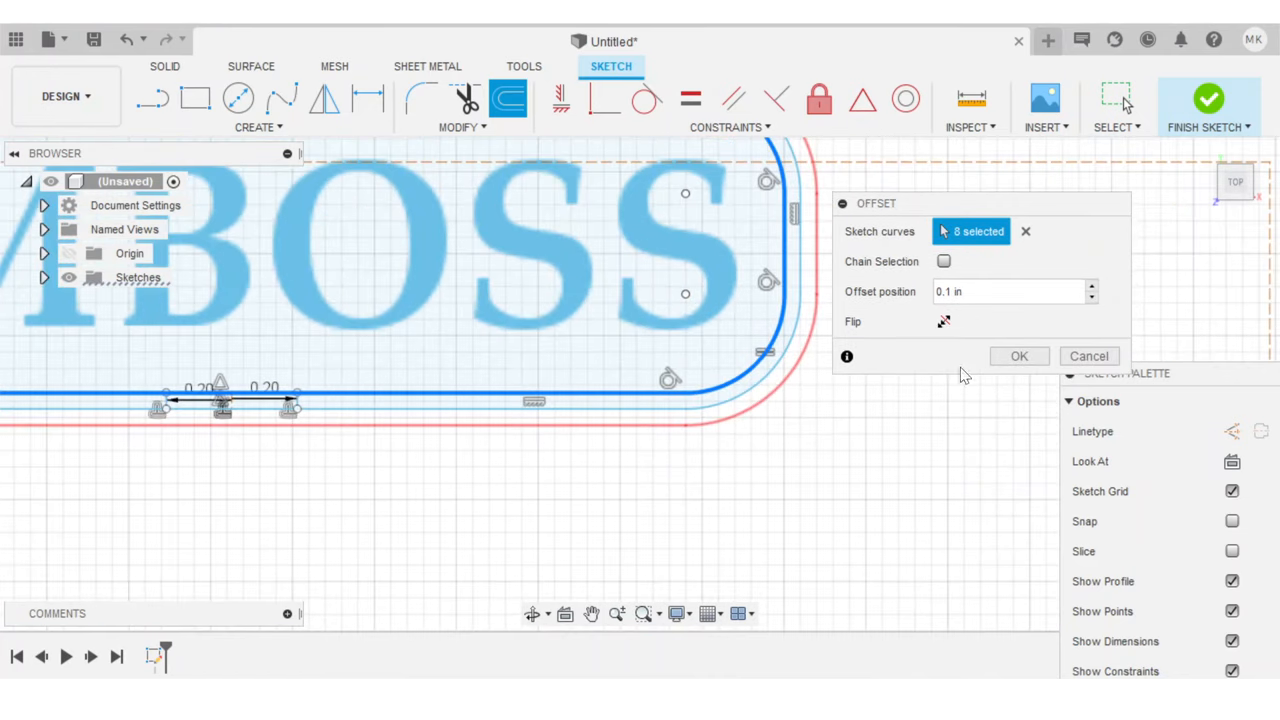
pyautogui.click(1020, 356)
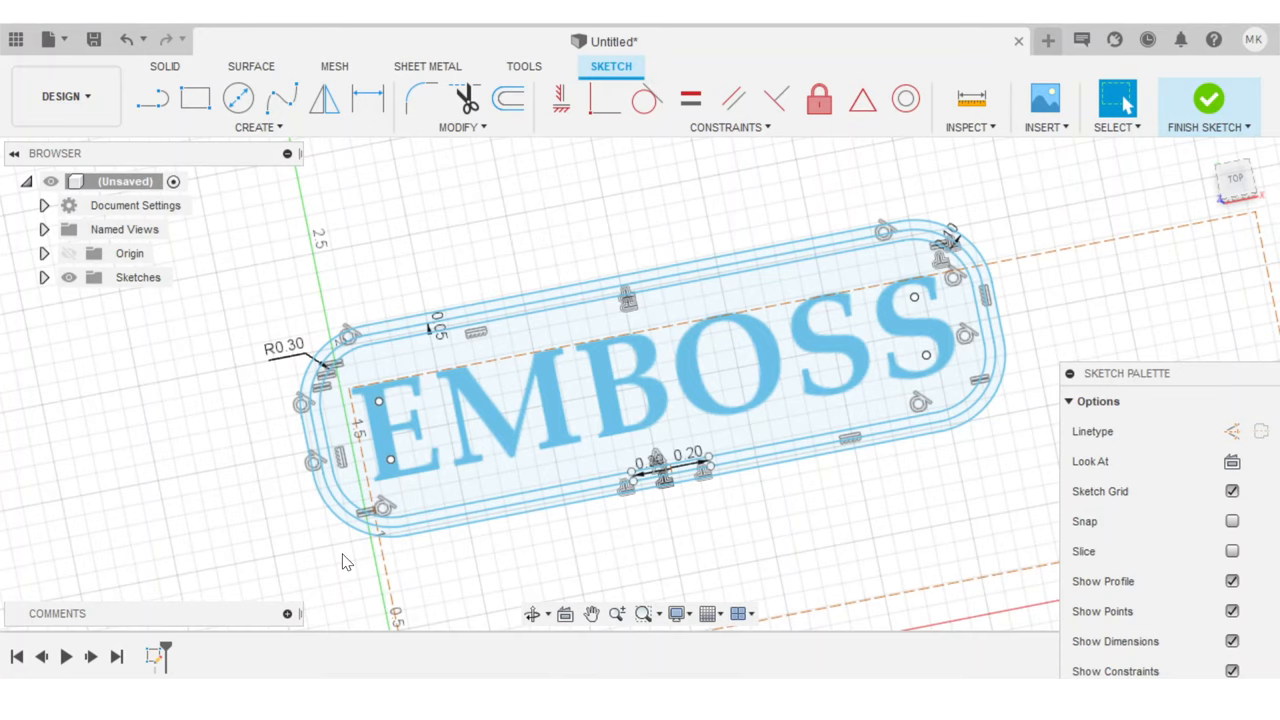
pyautogui.moveTo(356, 588)
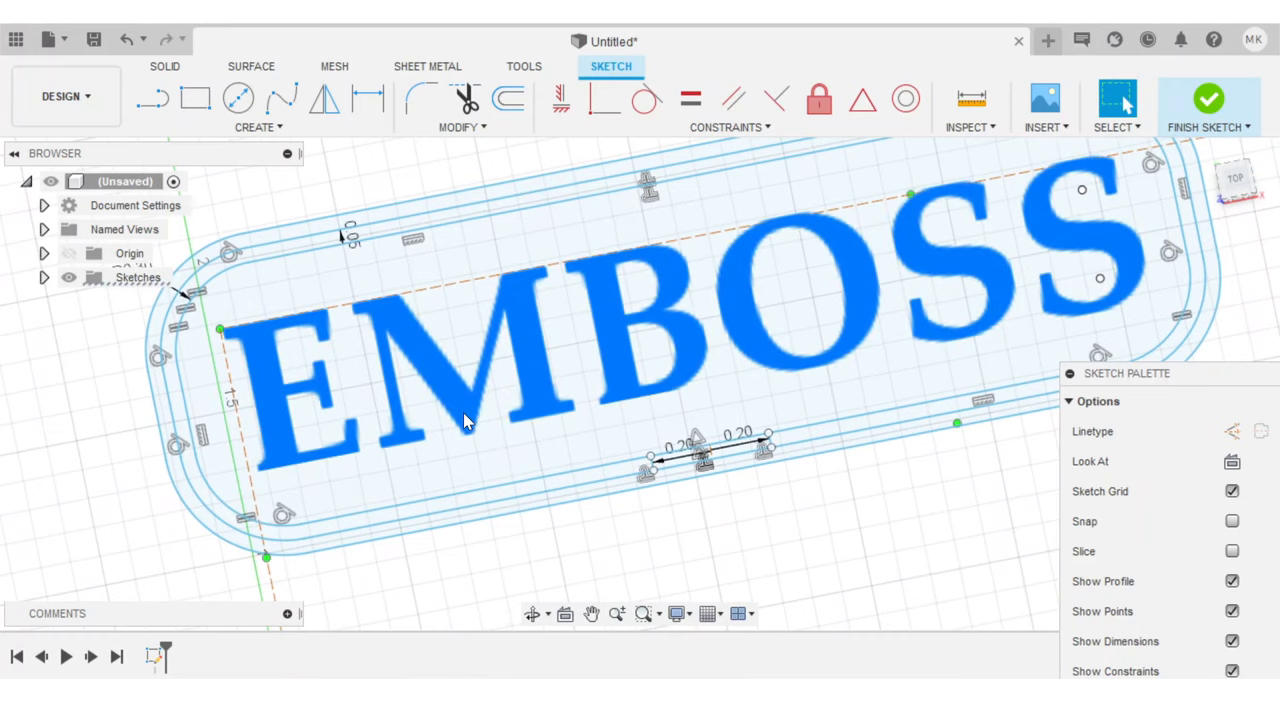
pyautogui.moveTo(458, 412)
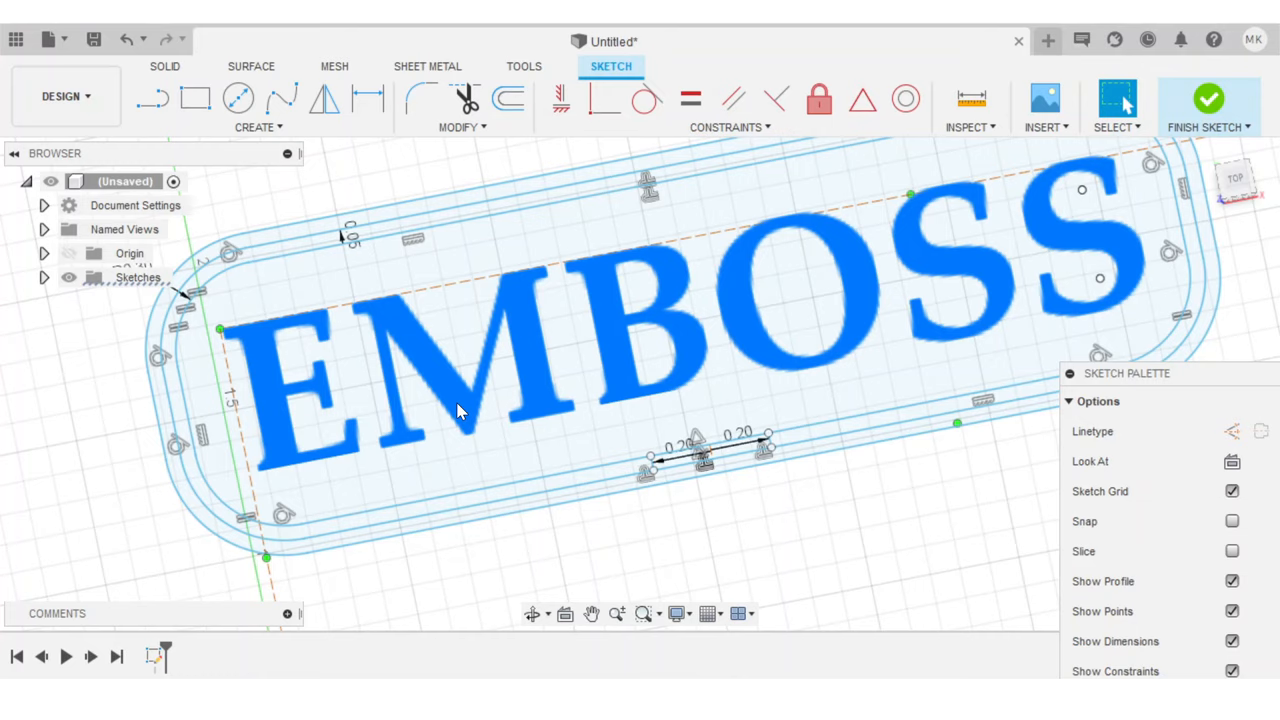
# Step: Explode the EMBOSS text into plain sketch curves via its context menu
pyautogui.rightClick(456, 410)
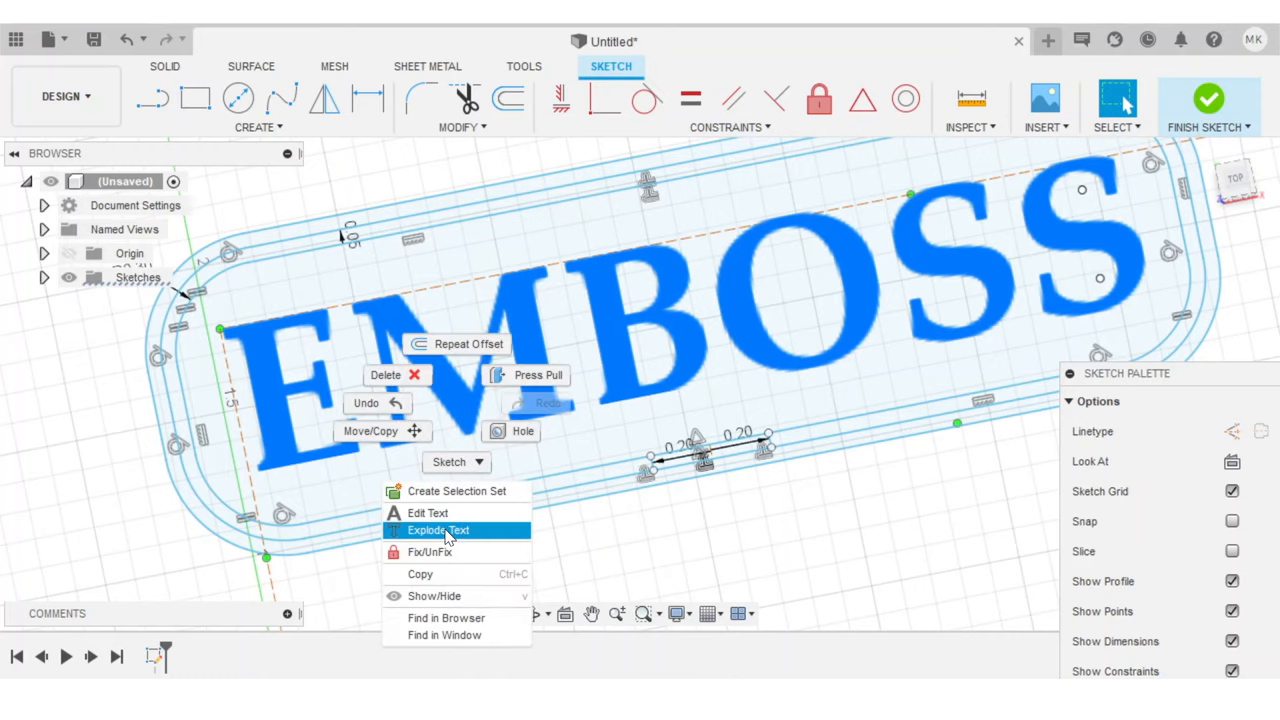
pyautogui.click(436, 530)
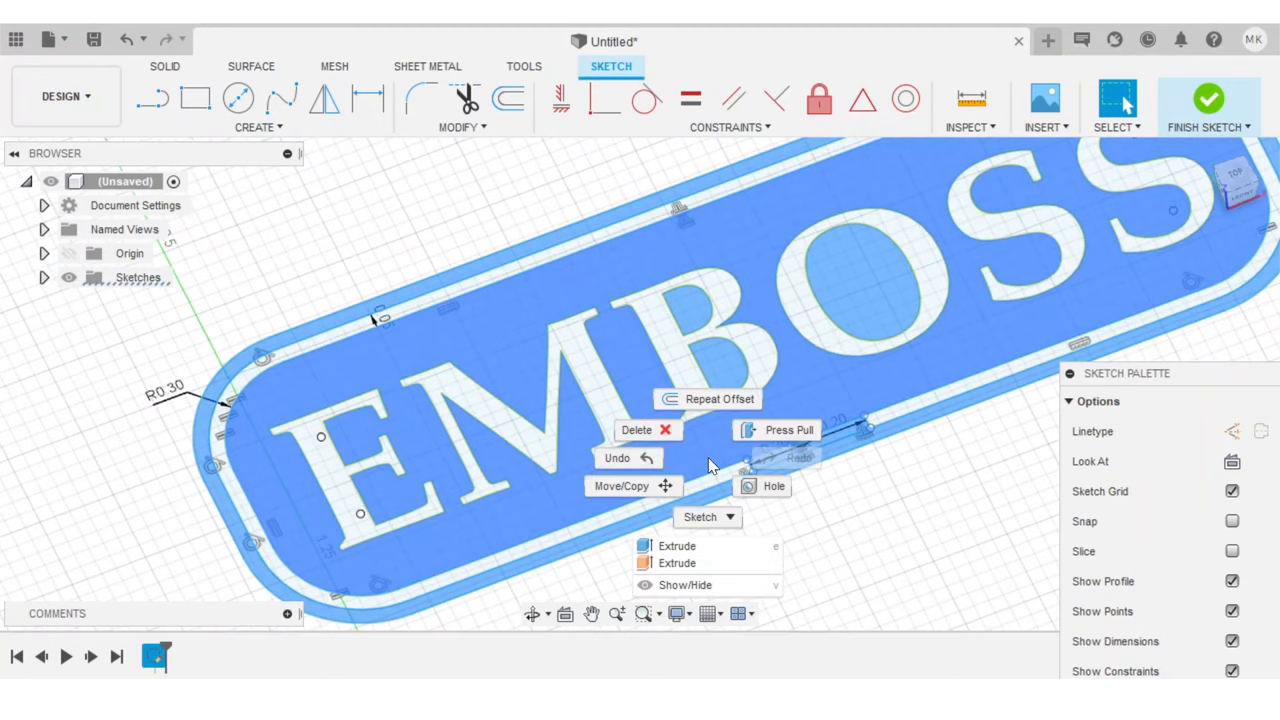
# Step: Extrude the letter and border profiles 0.07 in as new solid bodies
pyautogui.click(676, 546)
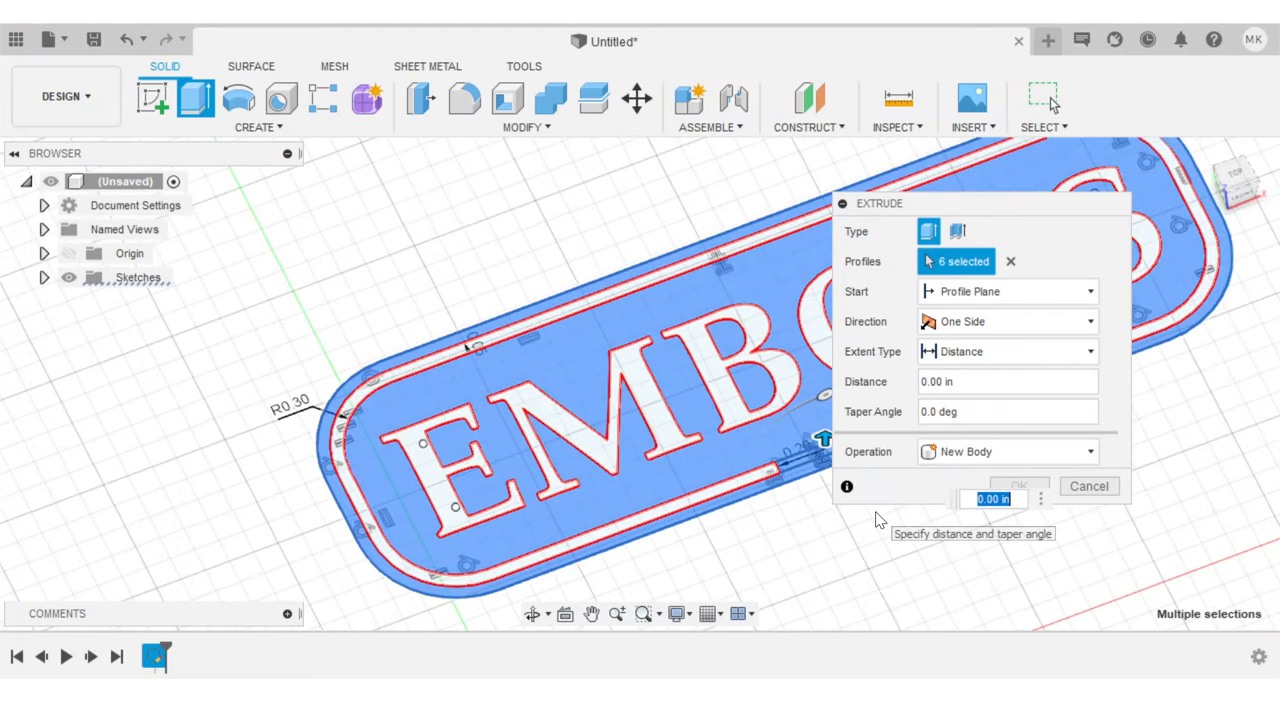
pyautogui.write('0.07')
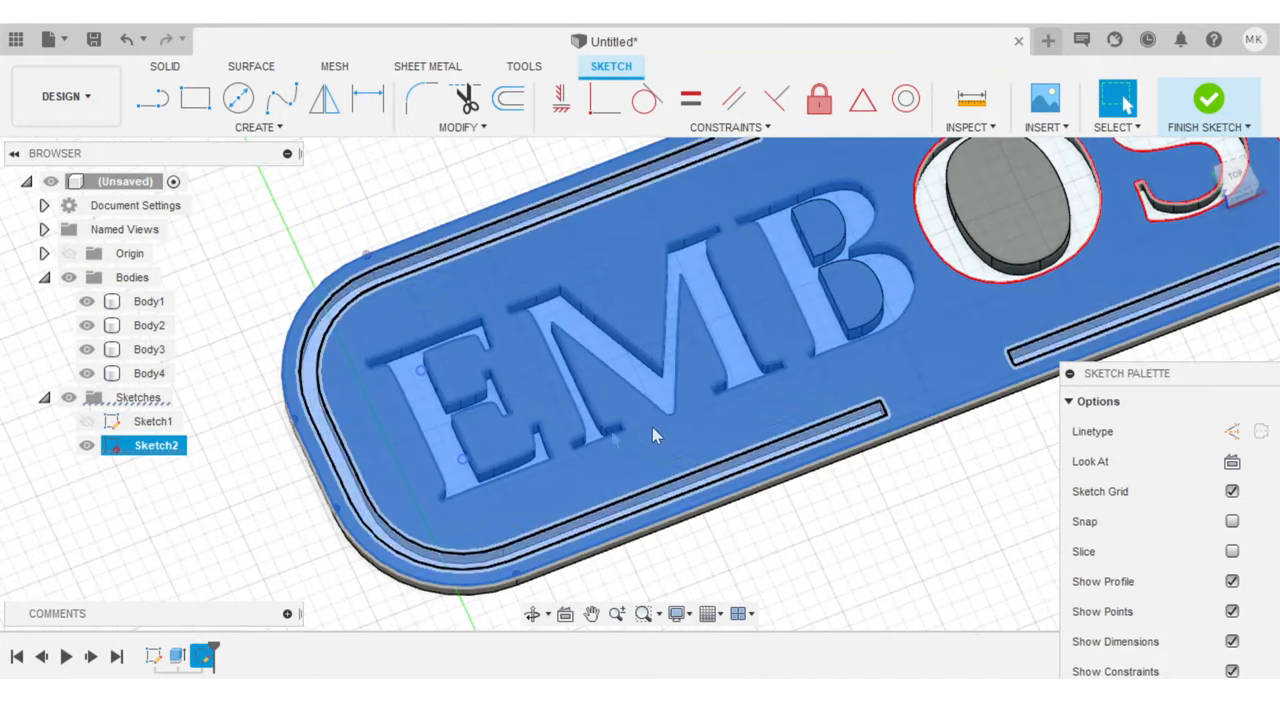
# Step: Orbit the model to inspect the raised EMBOSS letters and rim
pyautogui.moveTo(656, 436); pyautogui.dragTo(850, 344)
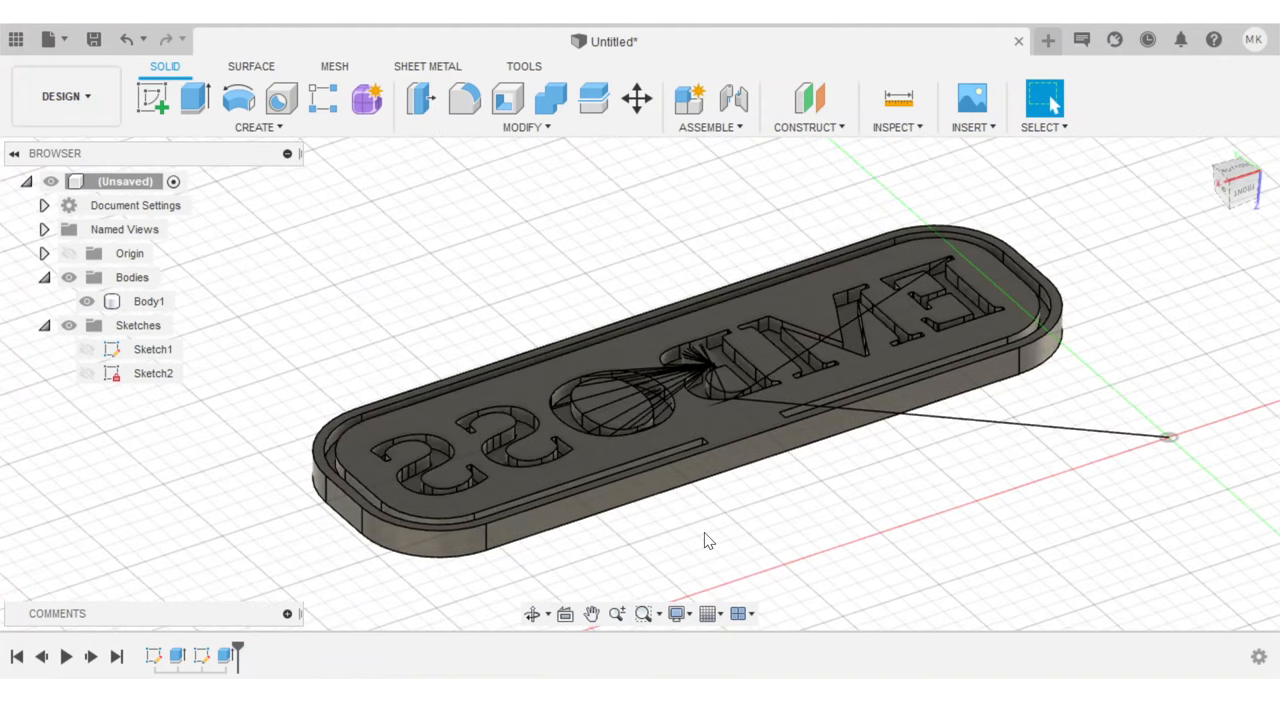
# Step: Export Body1 through File > 3D Print to the slicer as an STL
pyautogui.click(52, 38)
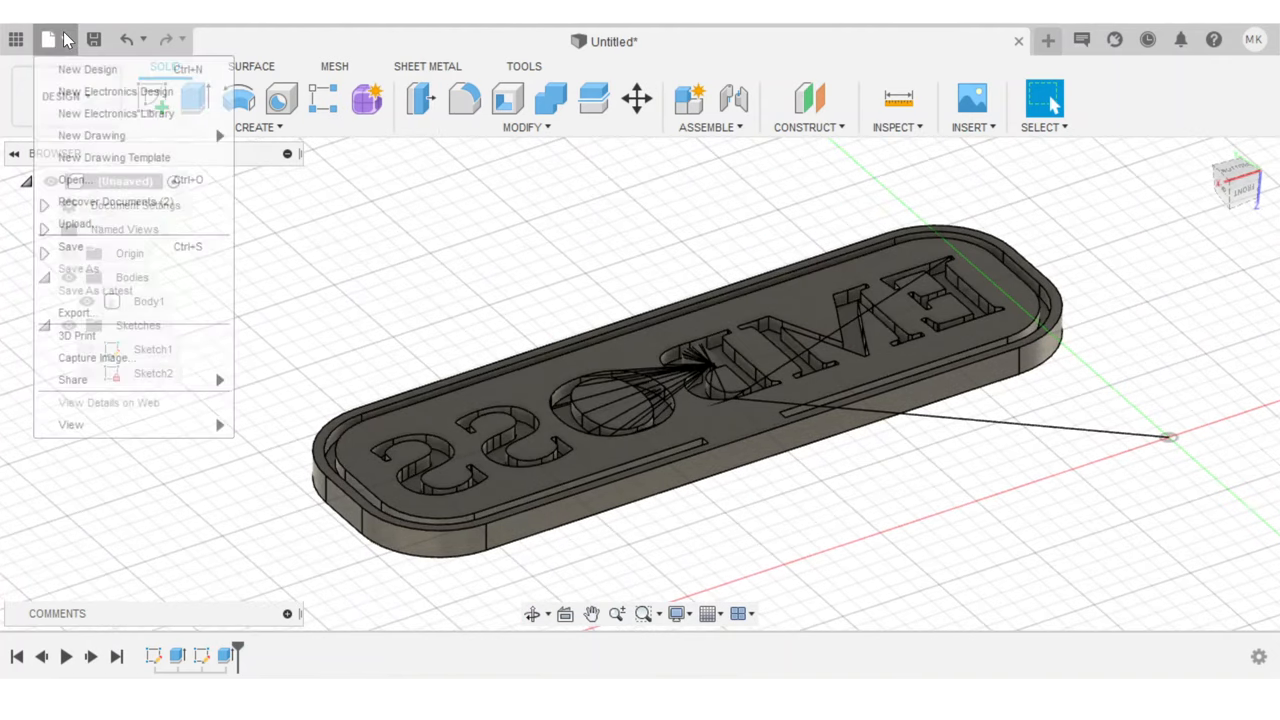
pyautogui.click(64, 334)
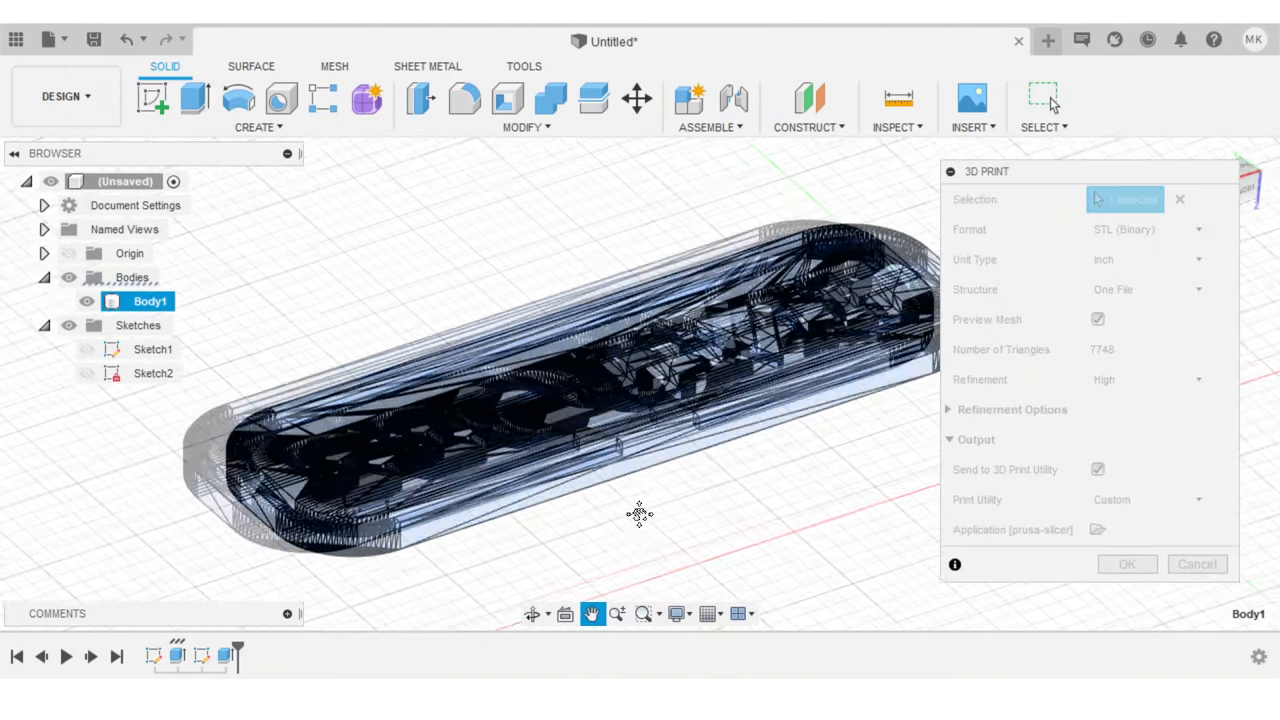
pyautogui.click(1128, 564)
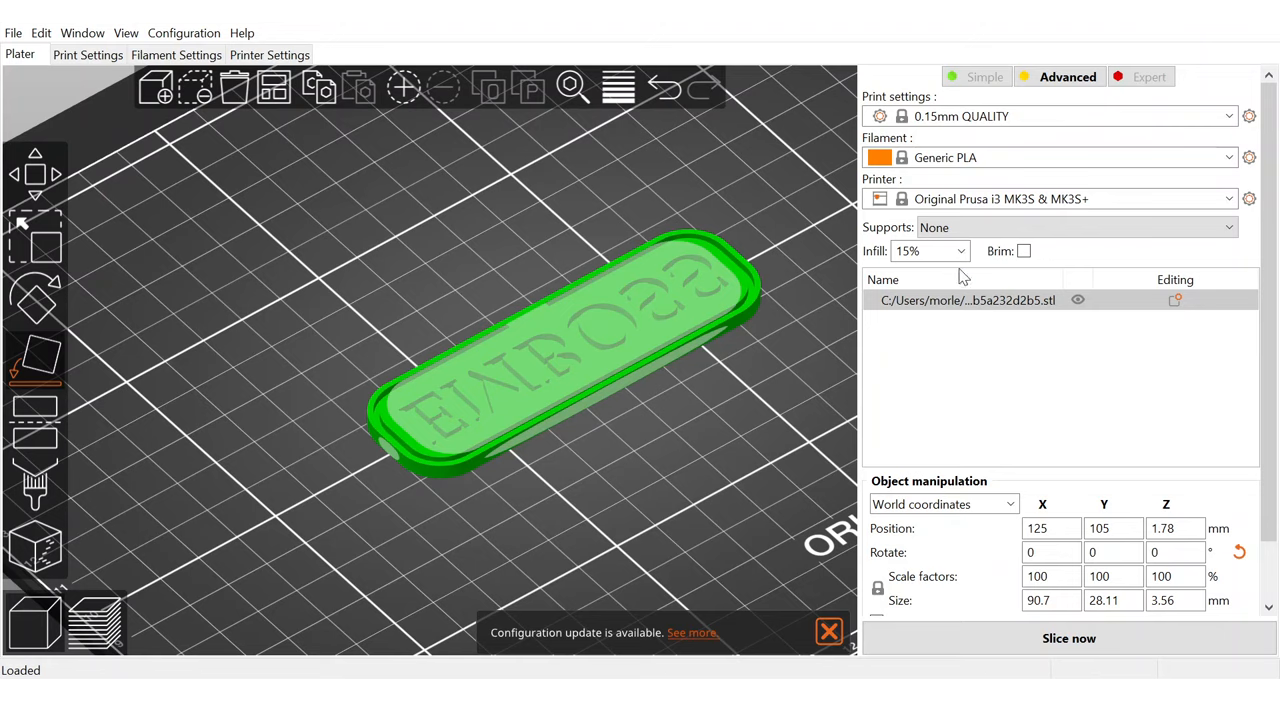
# Step: Set infill to 100%, slice the stamp and inspect the layered preview
pyautogui.click(960, 252)
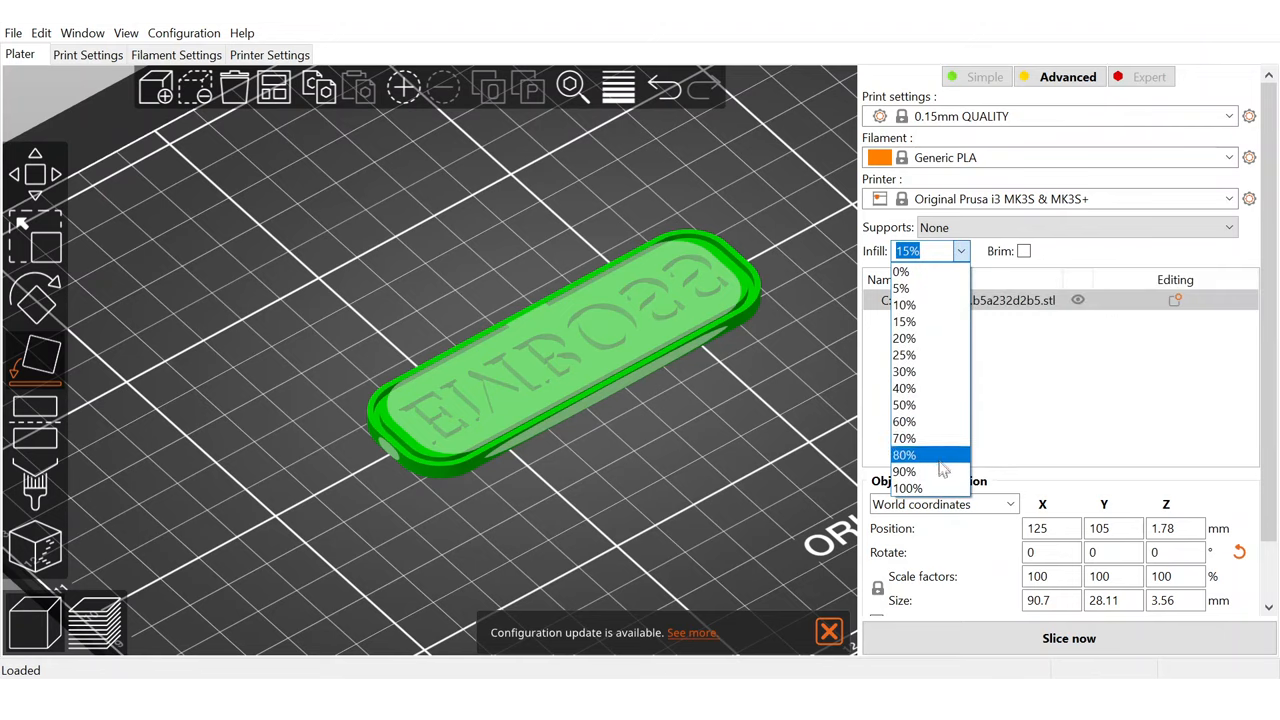
pyautogui.click(904, 488)
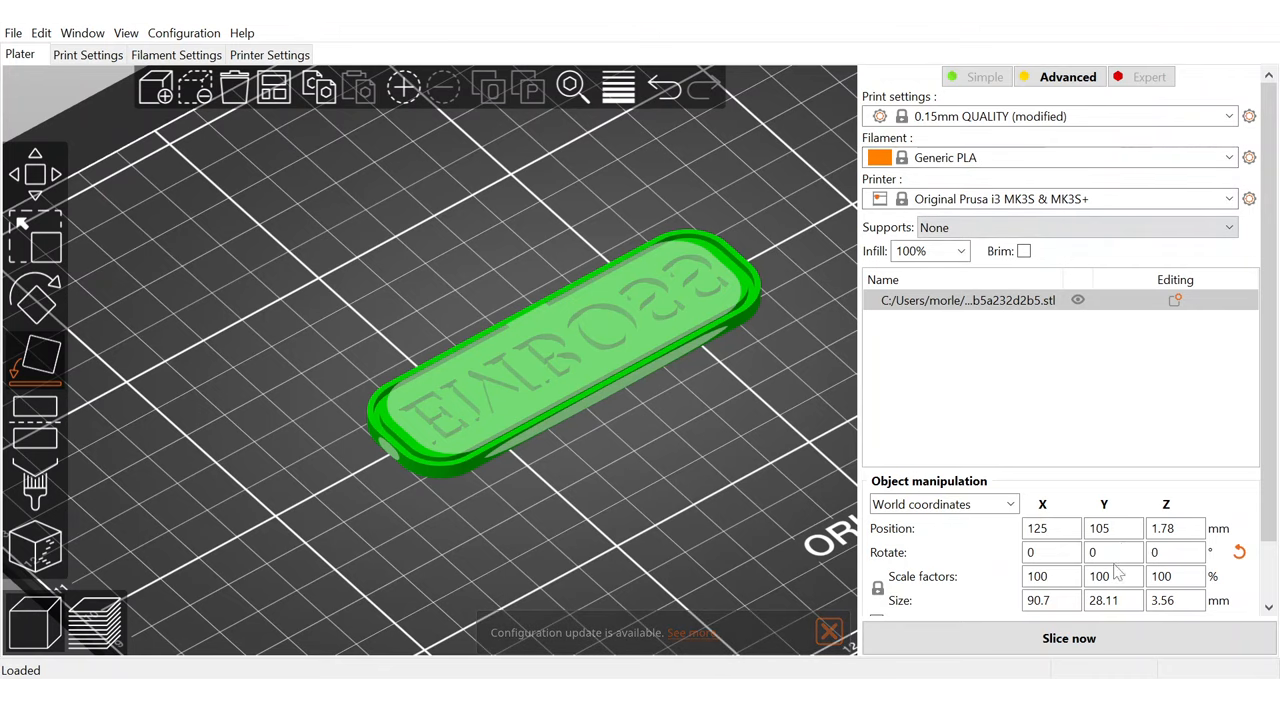
pyautogui.click(1072, 638)
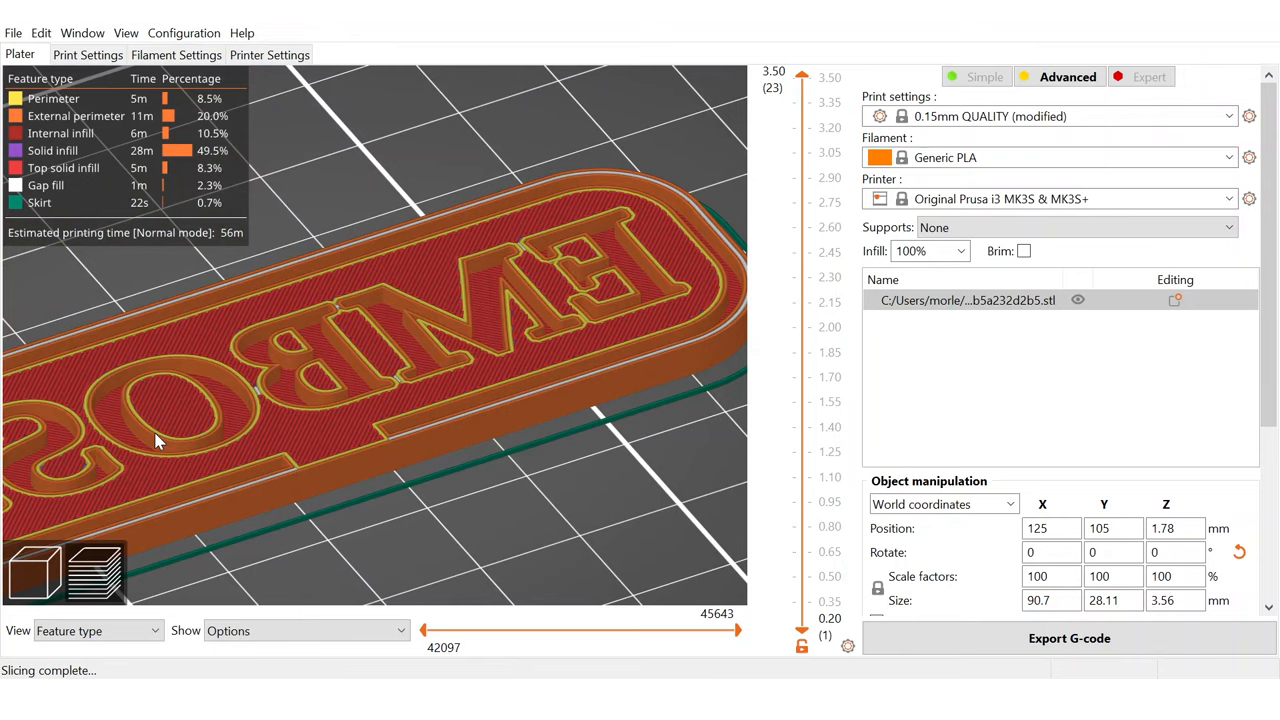
pyautogui.moveTo(156, 444); pyautogui.dragTo(444, 338)
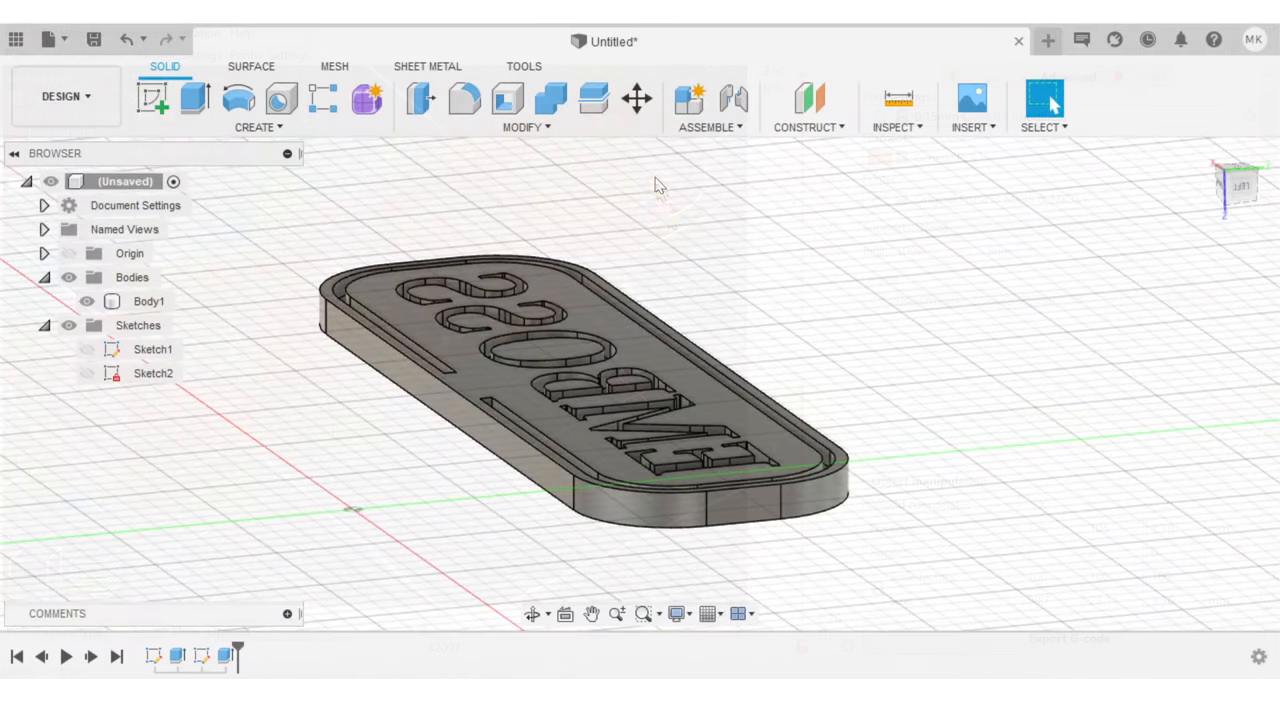
# Step: Offset the stamp's raised faces 0.05 in with Offset Face
pyautogui.click(420, 100)
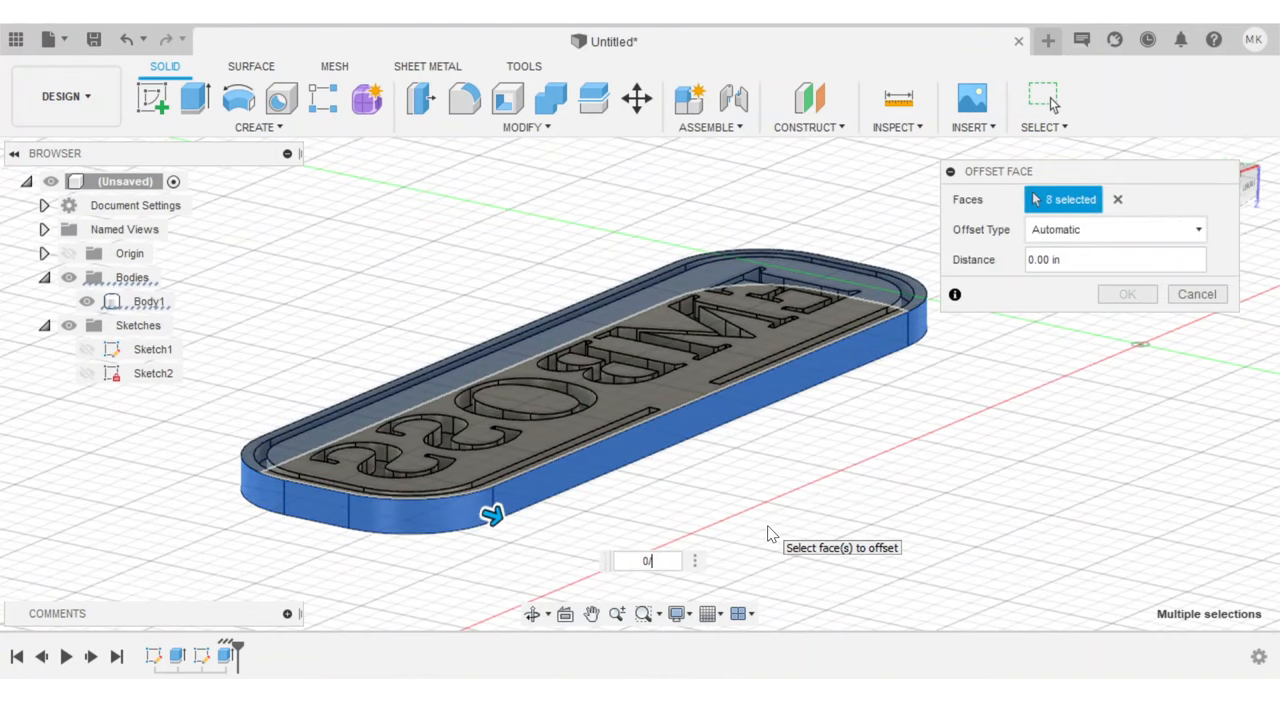
pyautogui.write('0.05')
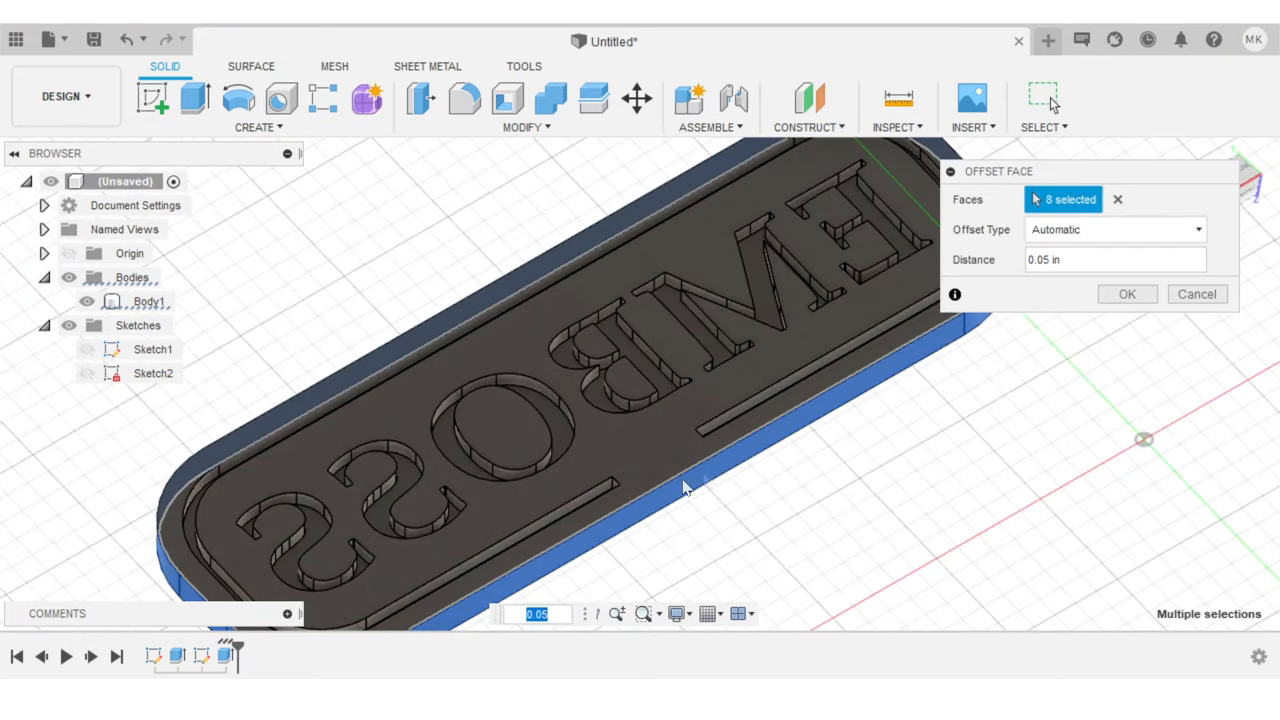
pyautogui.click(1128, 292)
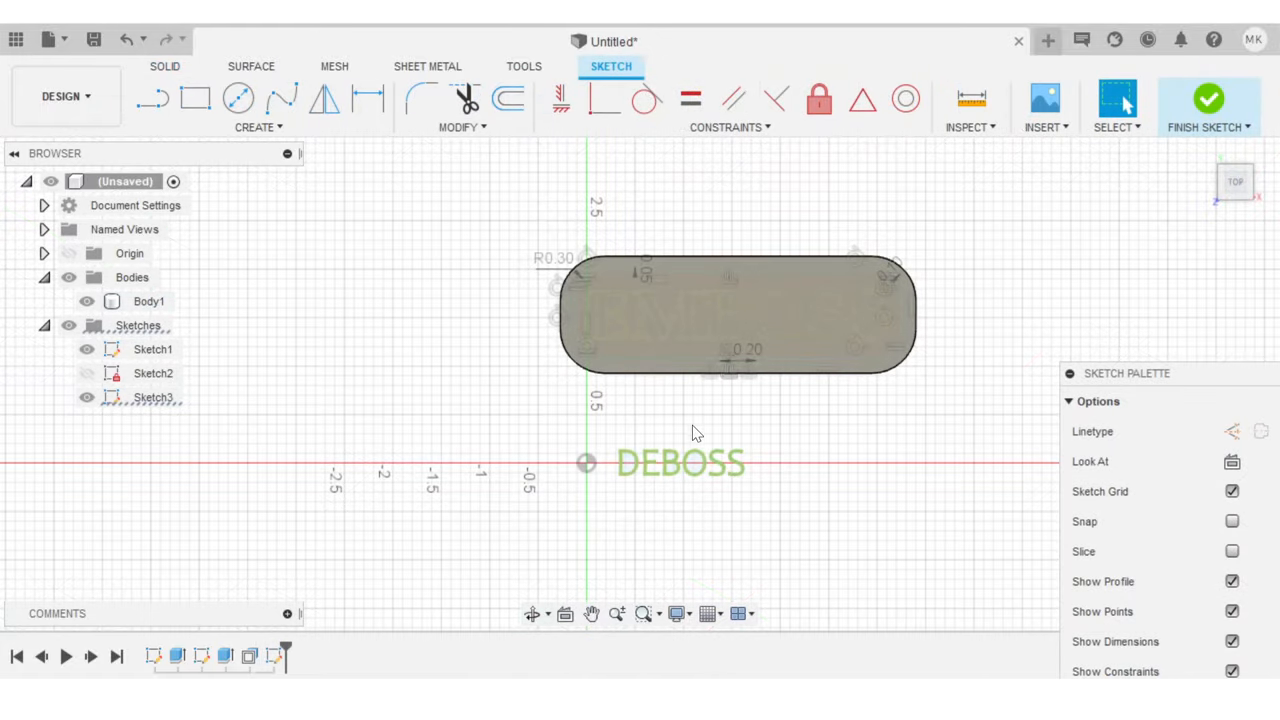
pyautogui.moveTo(658, 510)
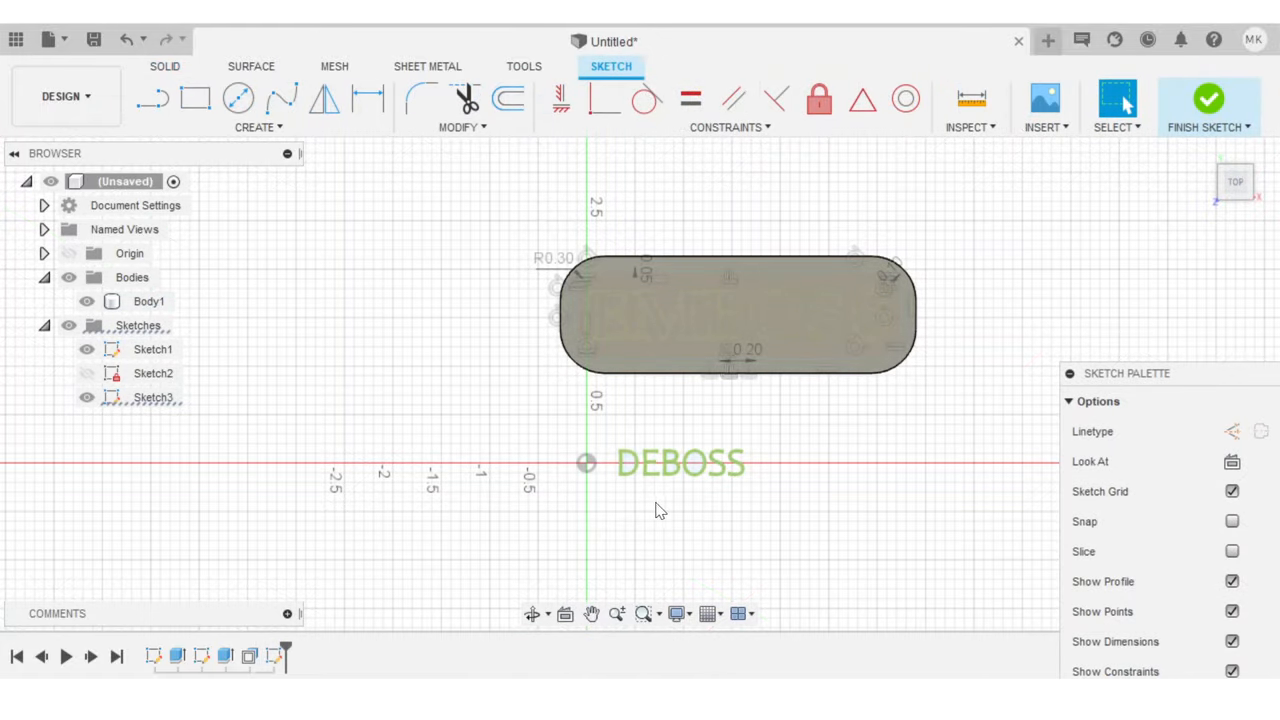
pyautogui.moveTo(648, 510)
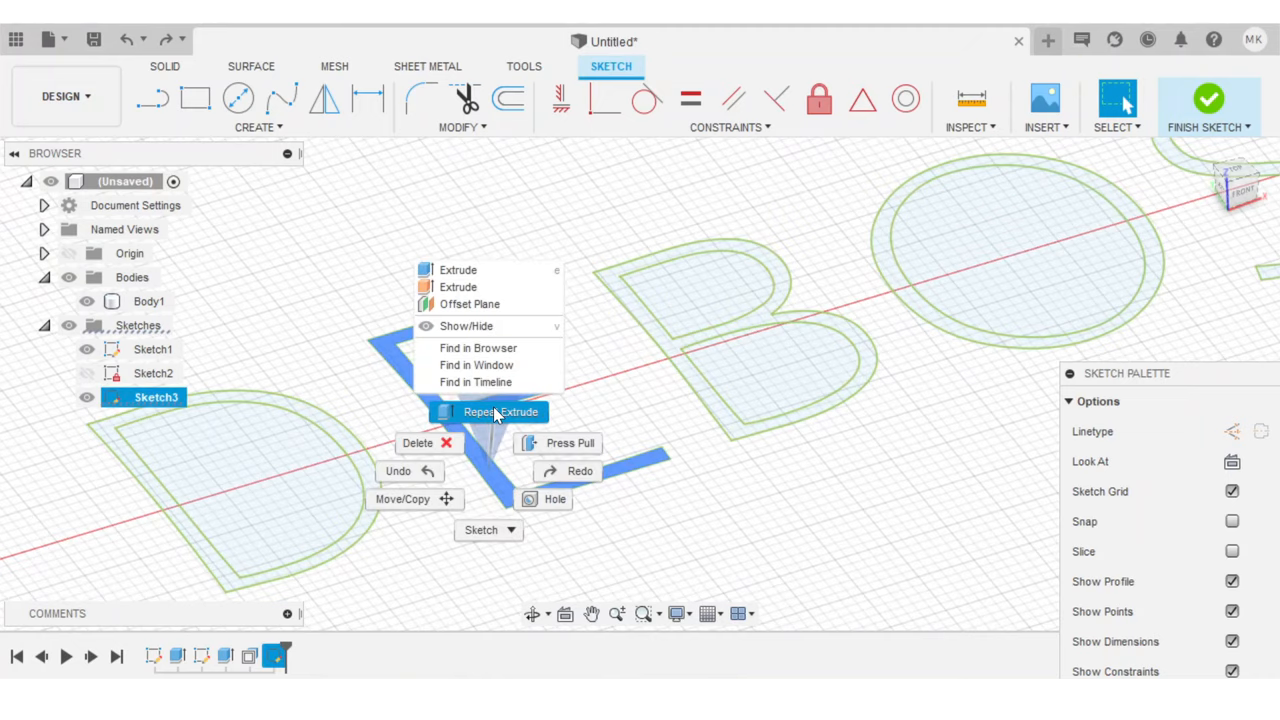
# Step: Start an Extrude on the DEBOSS letter profiles from the marking menu
pyautogui.click(498, 412)
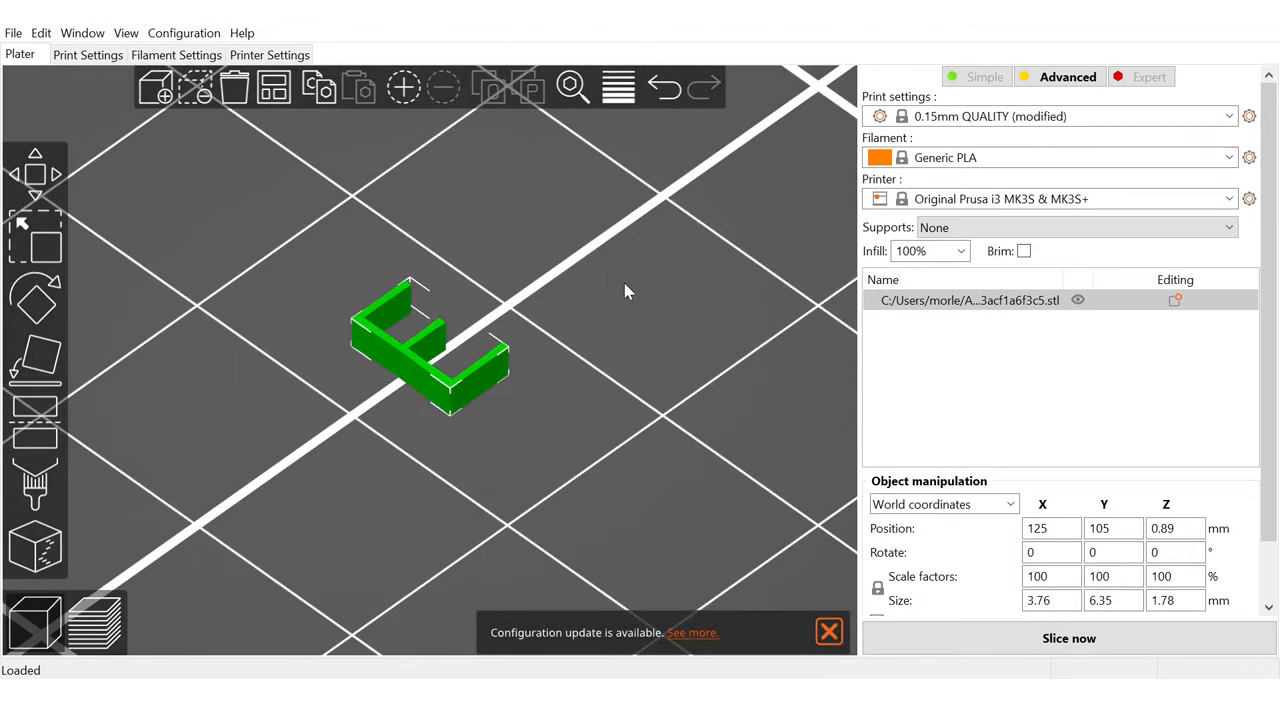
# Step: Slice the single-letter test piece to show its toolpath and 51 s estimate
pyautogui.click(1068, 638)
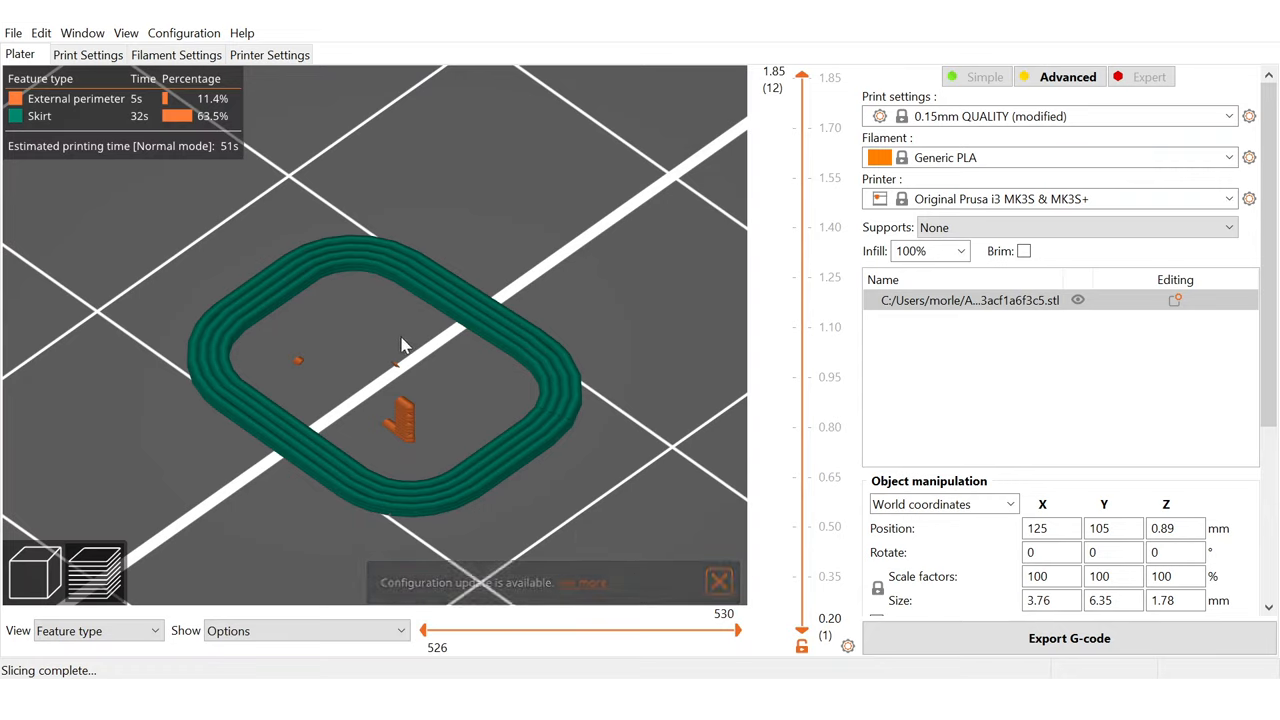
pyautogui.click(718, 582)
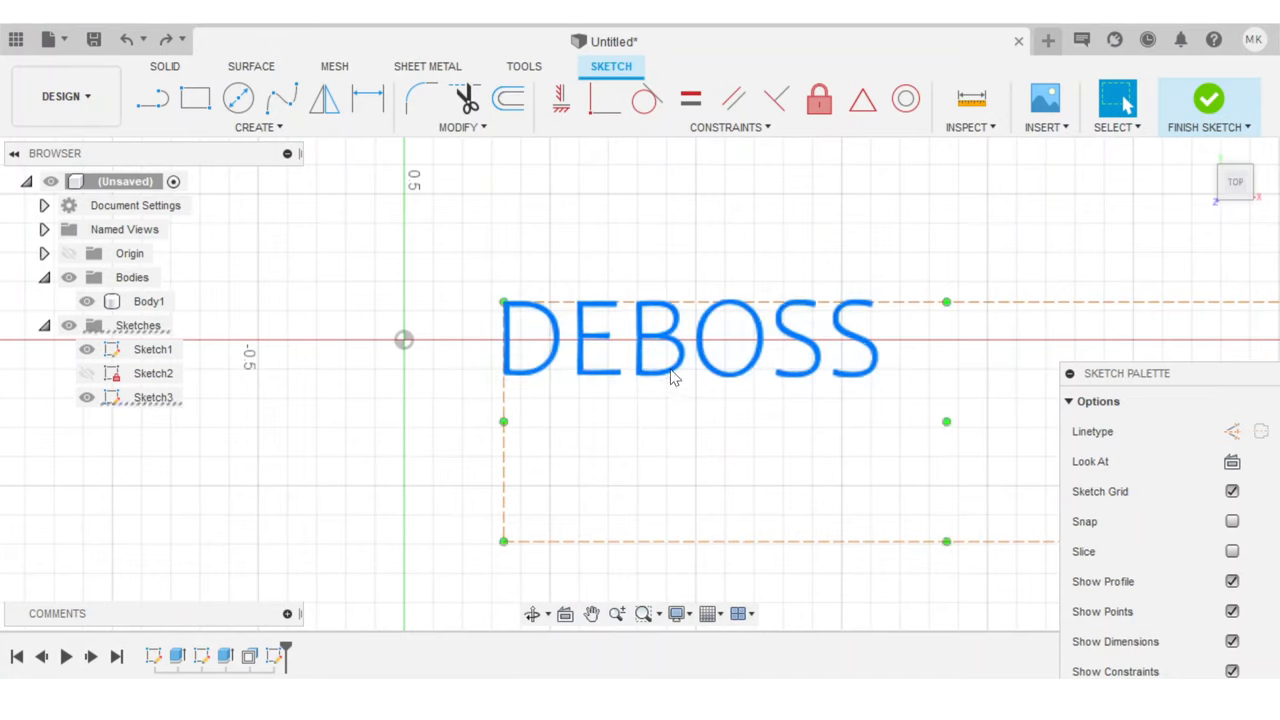
# Step: Check the DEBOSS text in Edit Text, then explode it into separate letter curves
pyautogui.rightClick(672, 376)
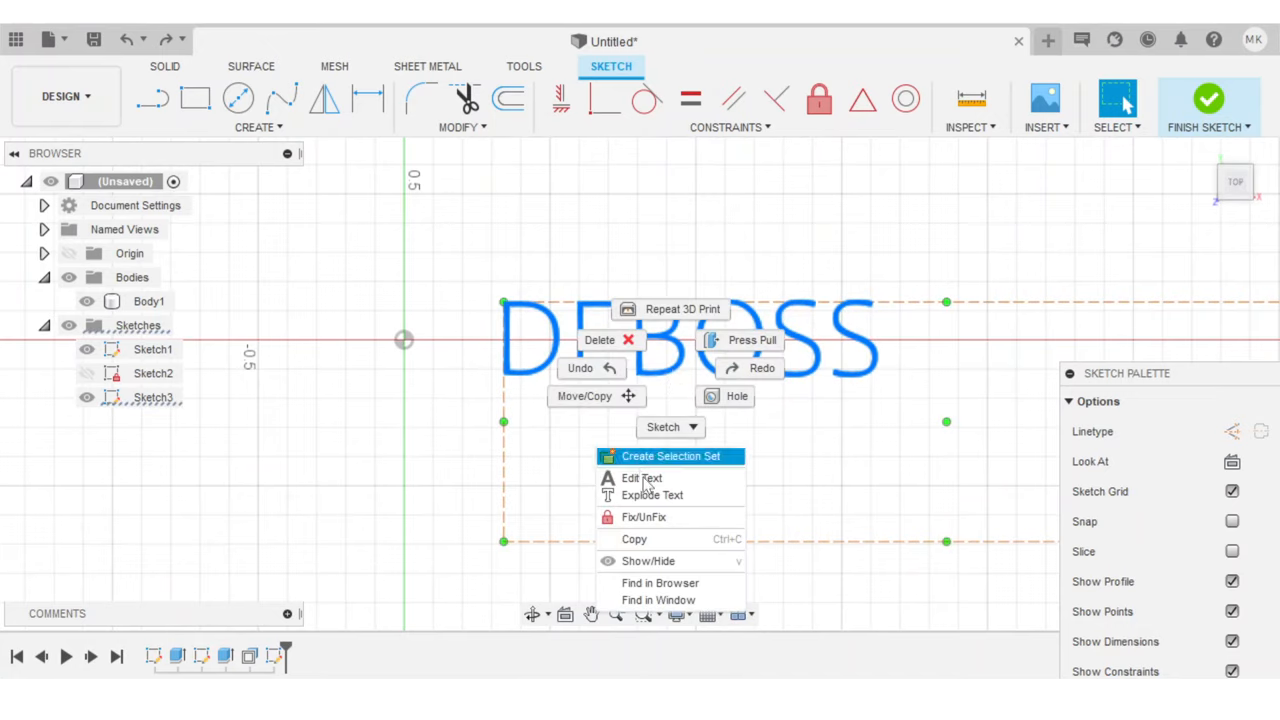
pyautogui.click(644, 478)
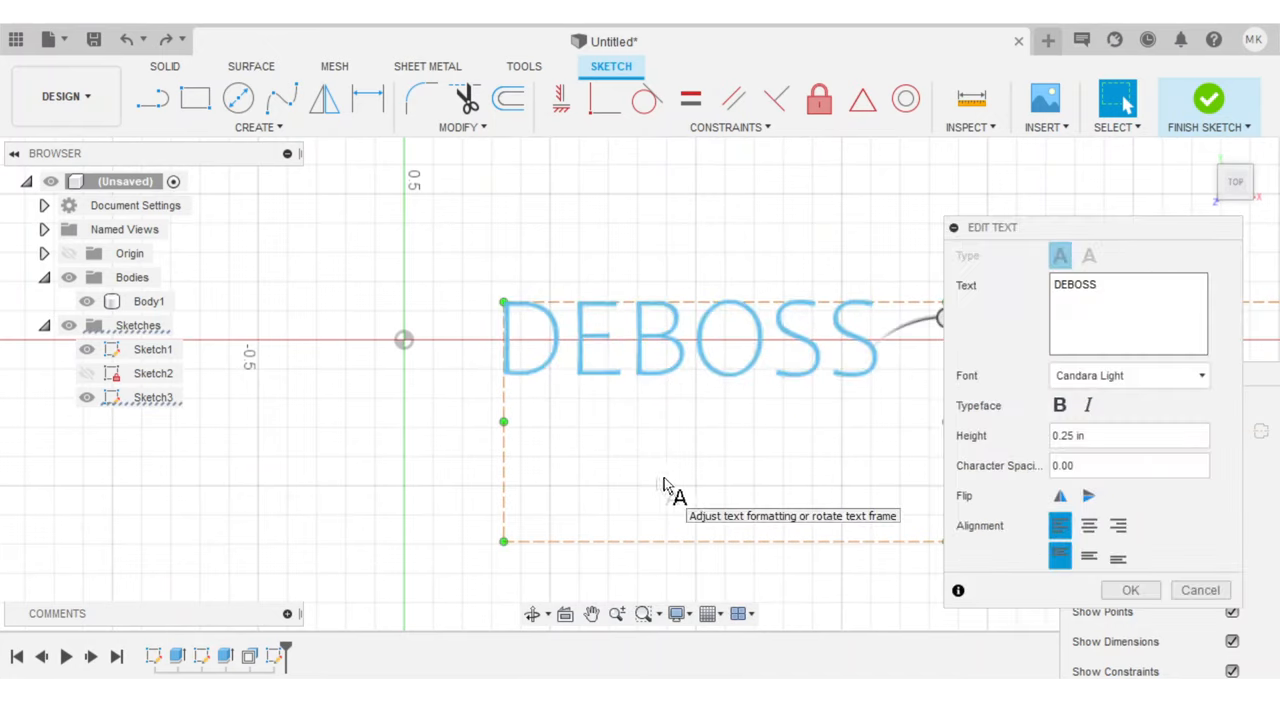
pyautogui.click(1128, 436)
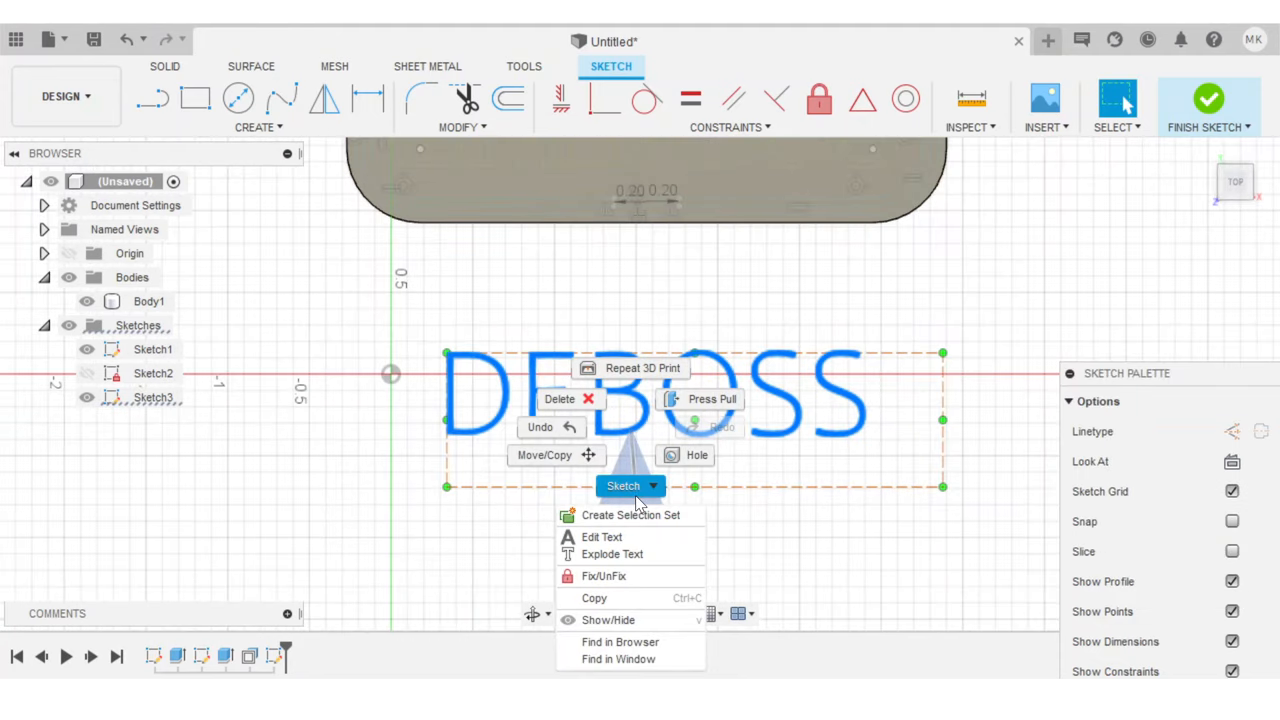
pyautogui.click(640, 444)
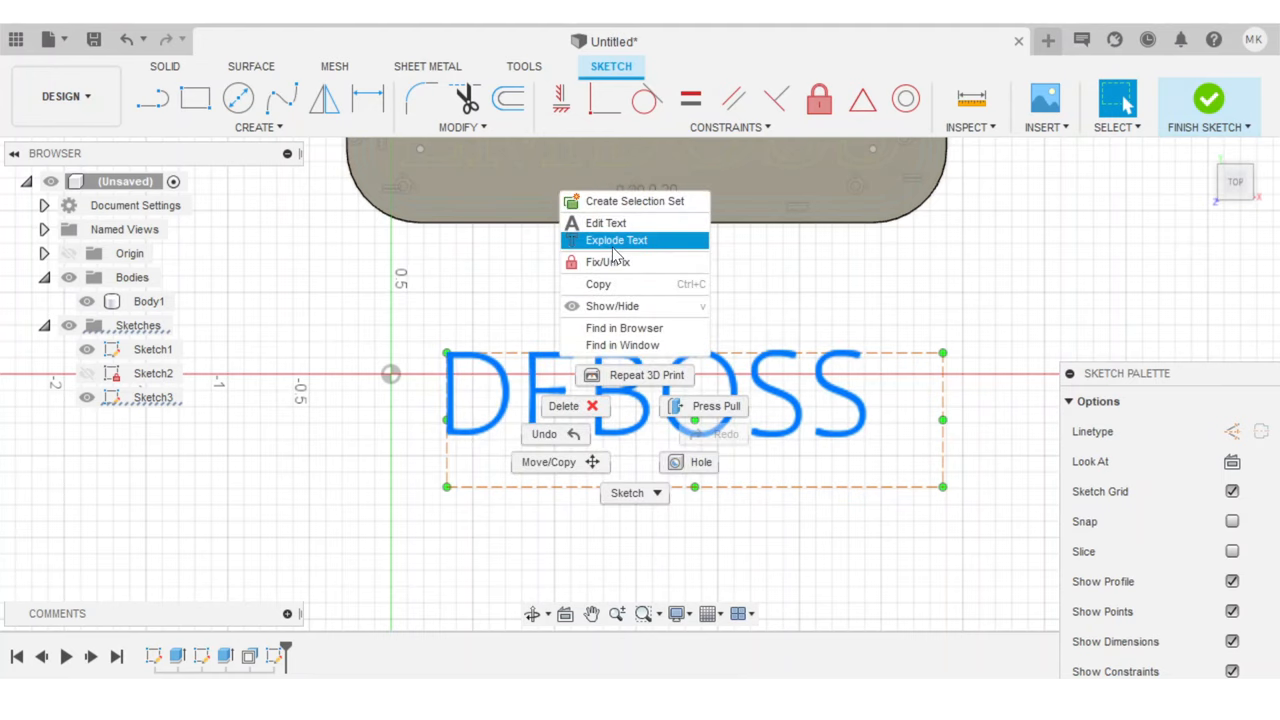
pyautogui.click(616, 240)
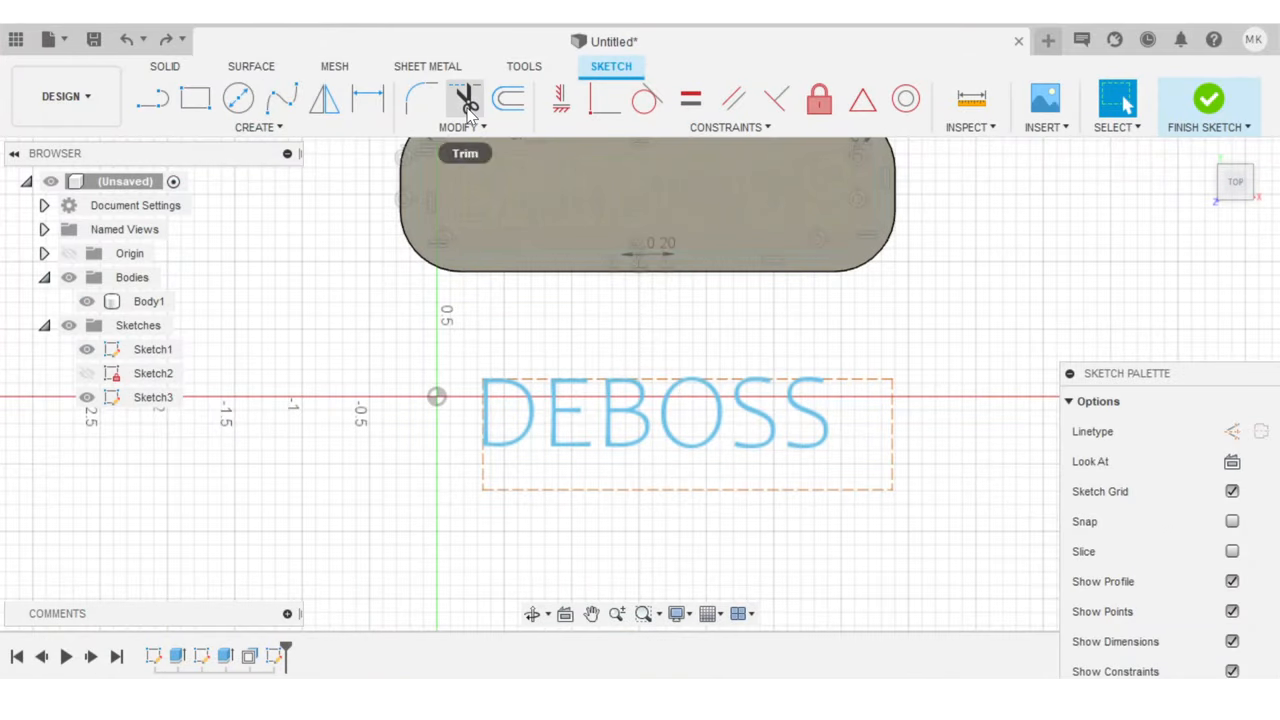
# Step: Trim the sketch, then extrude the seven DEBOSS letter profiles 0.07 in as new bodies
pyautogui.click(194, 98)
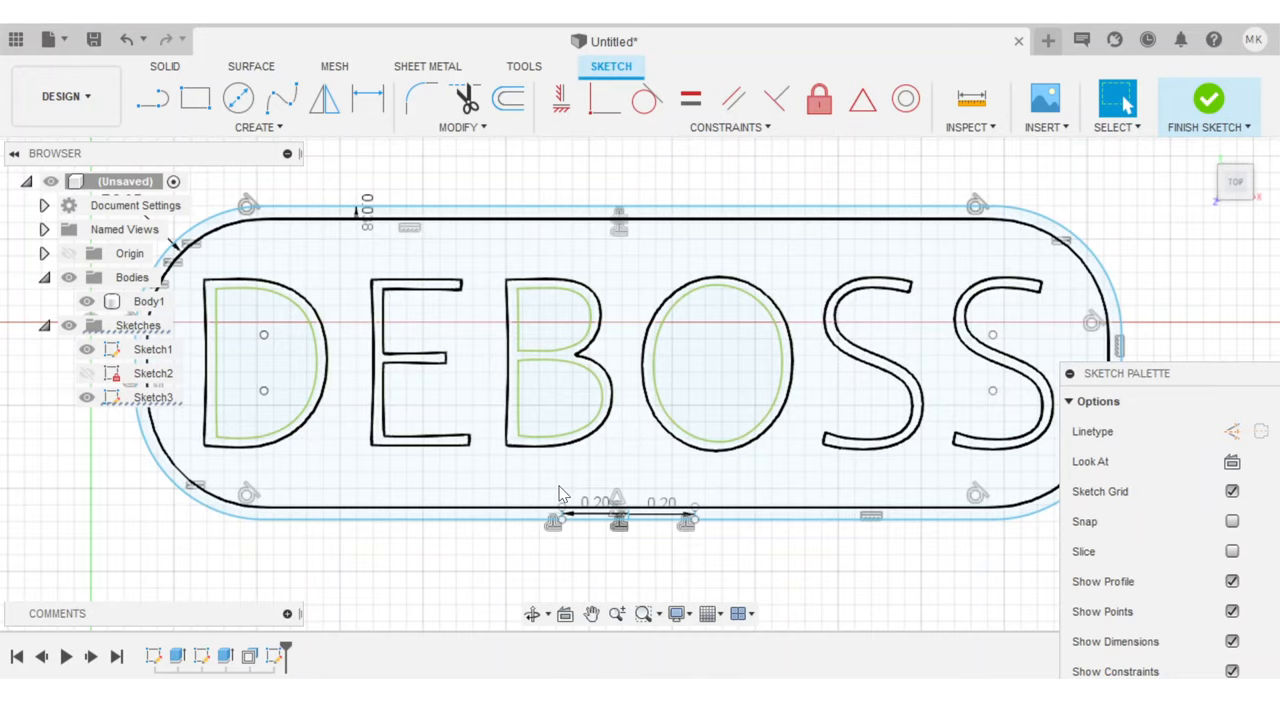
pyautogui.click(158, 396)
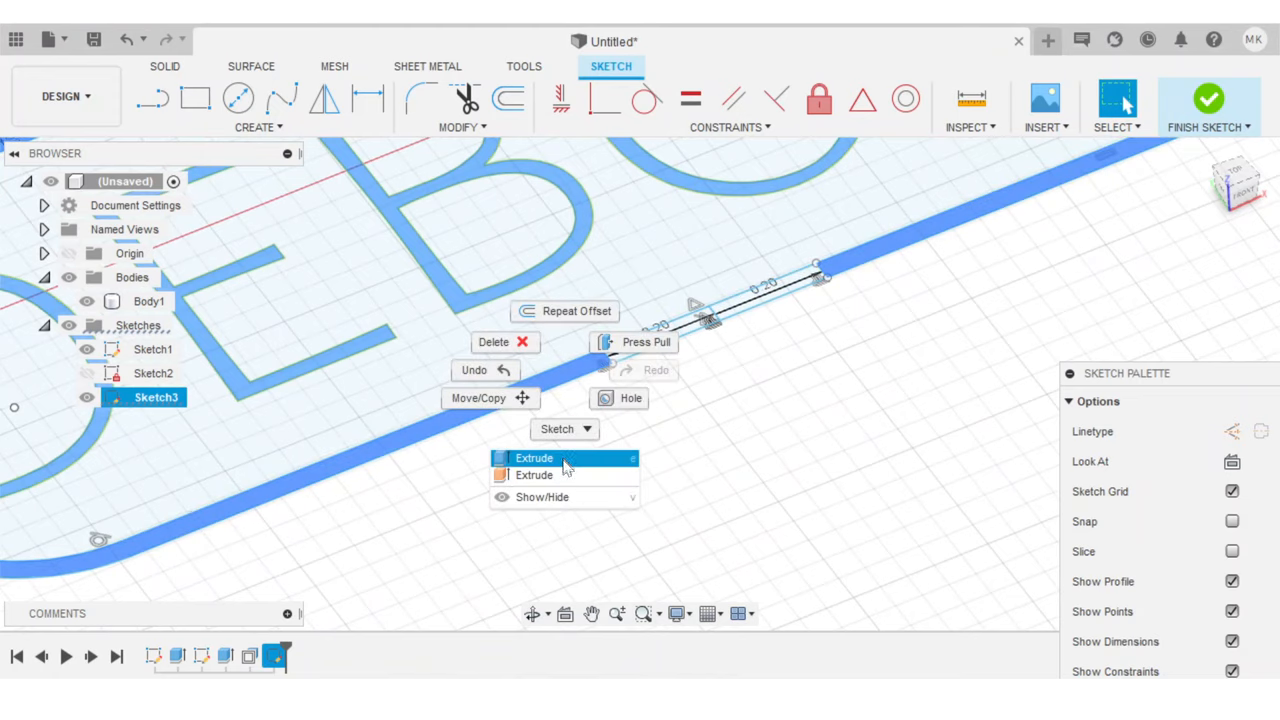
pyautogui.click(534, 456)
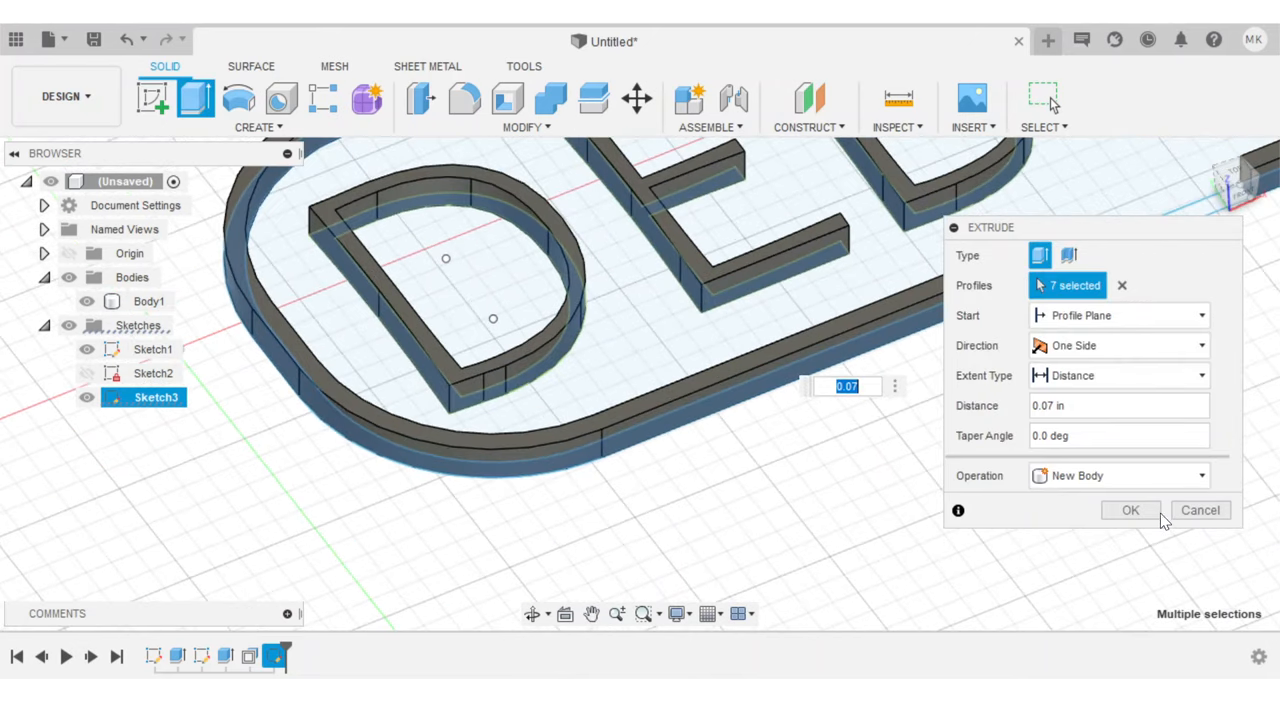
pyautogui.click(1130, 510)
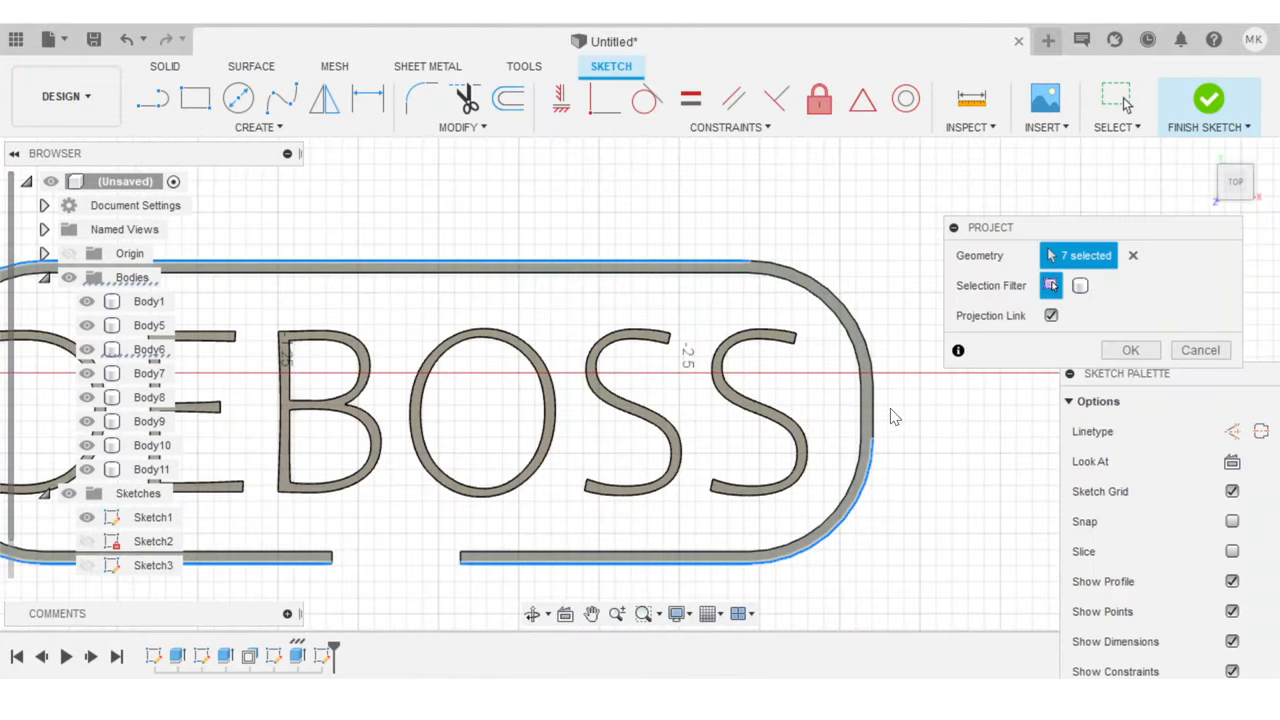
# Step: Project the seven letter edges into a new sketch and inspect the finished DEBOSS stamp
pyautogui.click(860, 340)
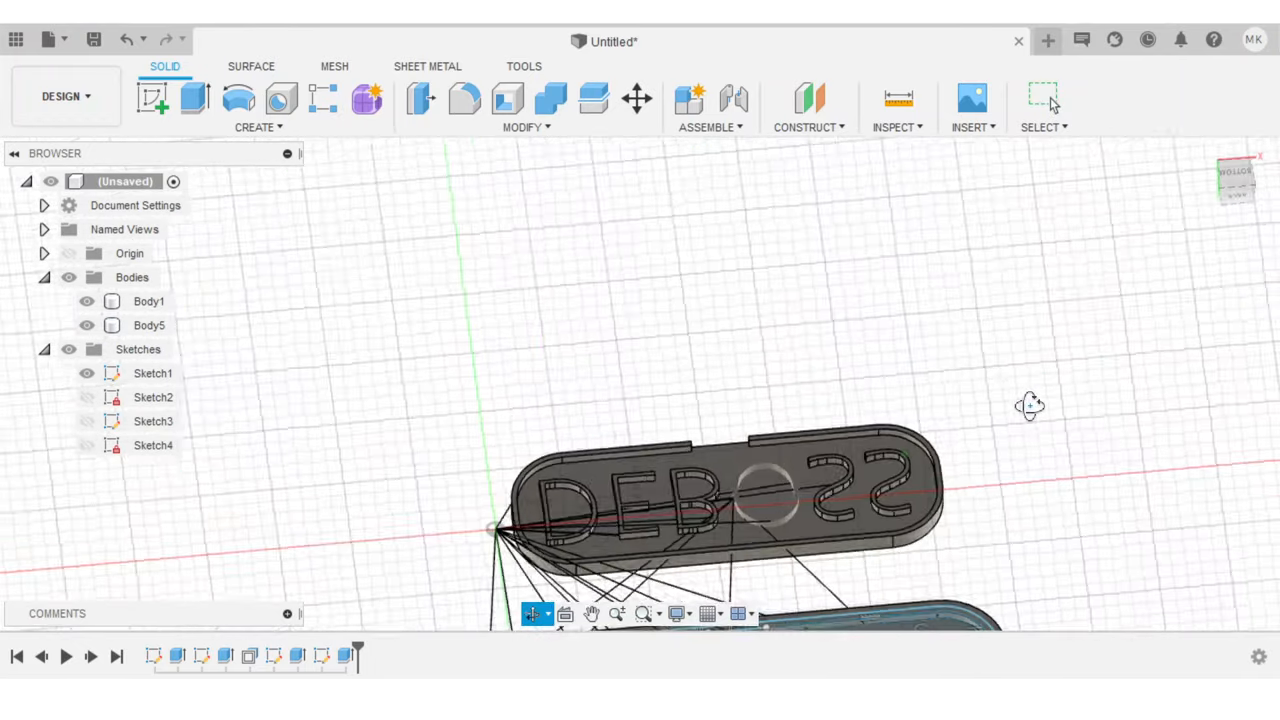
pyautogui.moveTo(1030, 404); pyautogui.dragTo(944, 524)
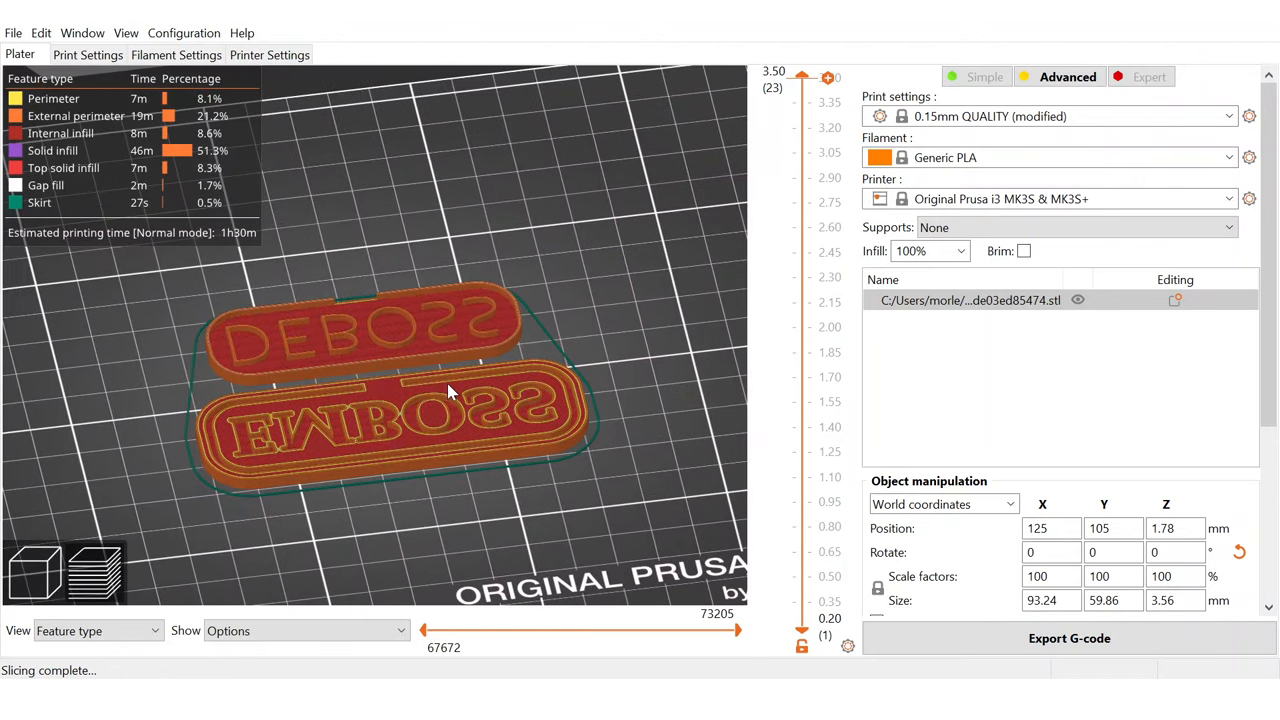
pyautogui.moveTo(1008, 256)
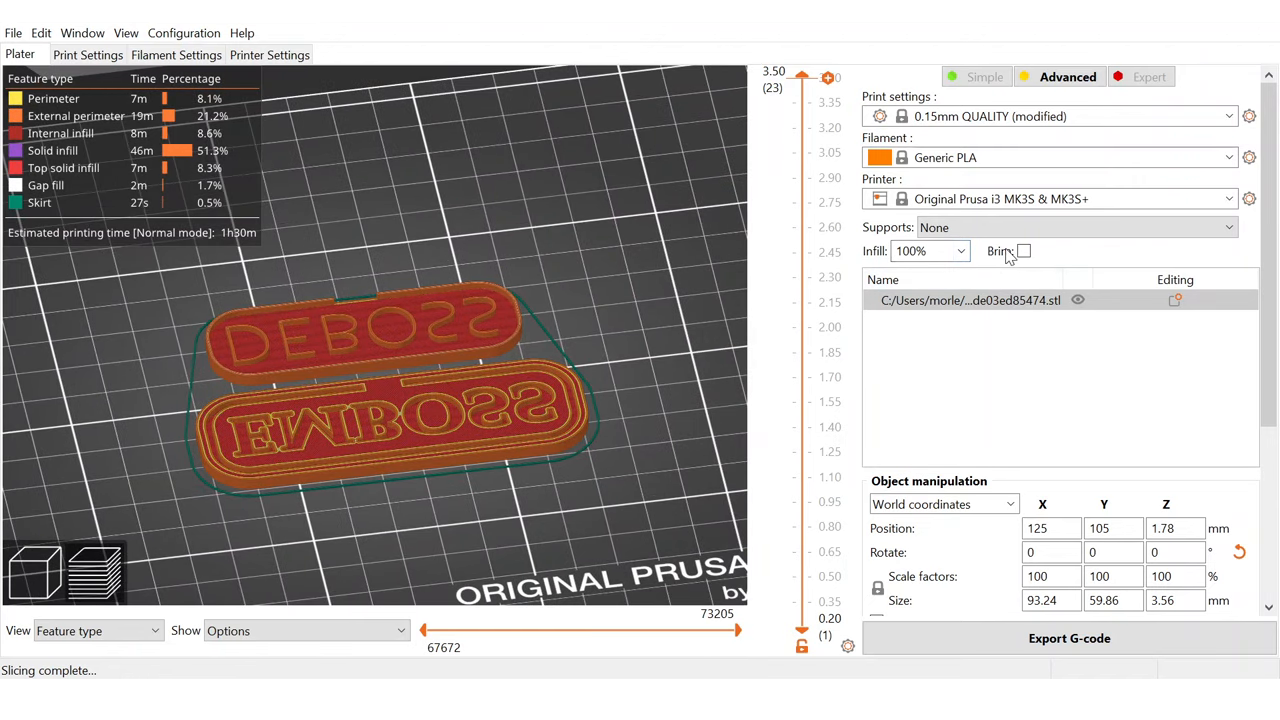